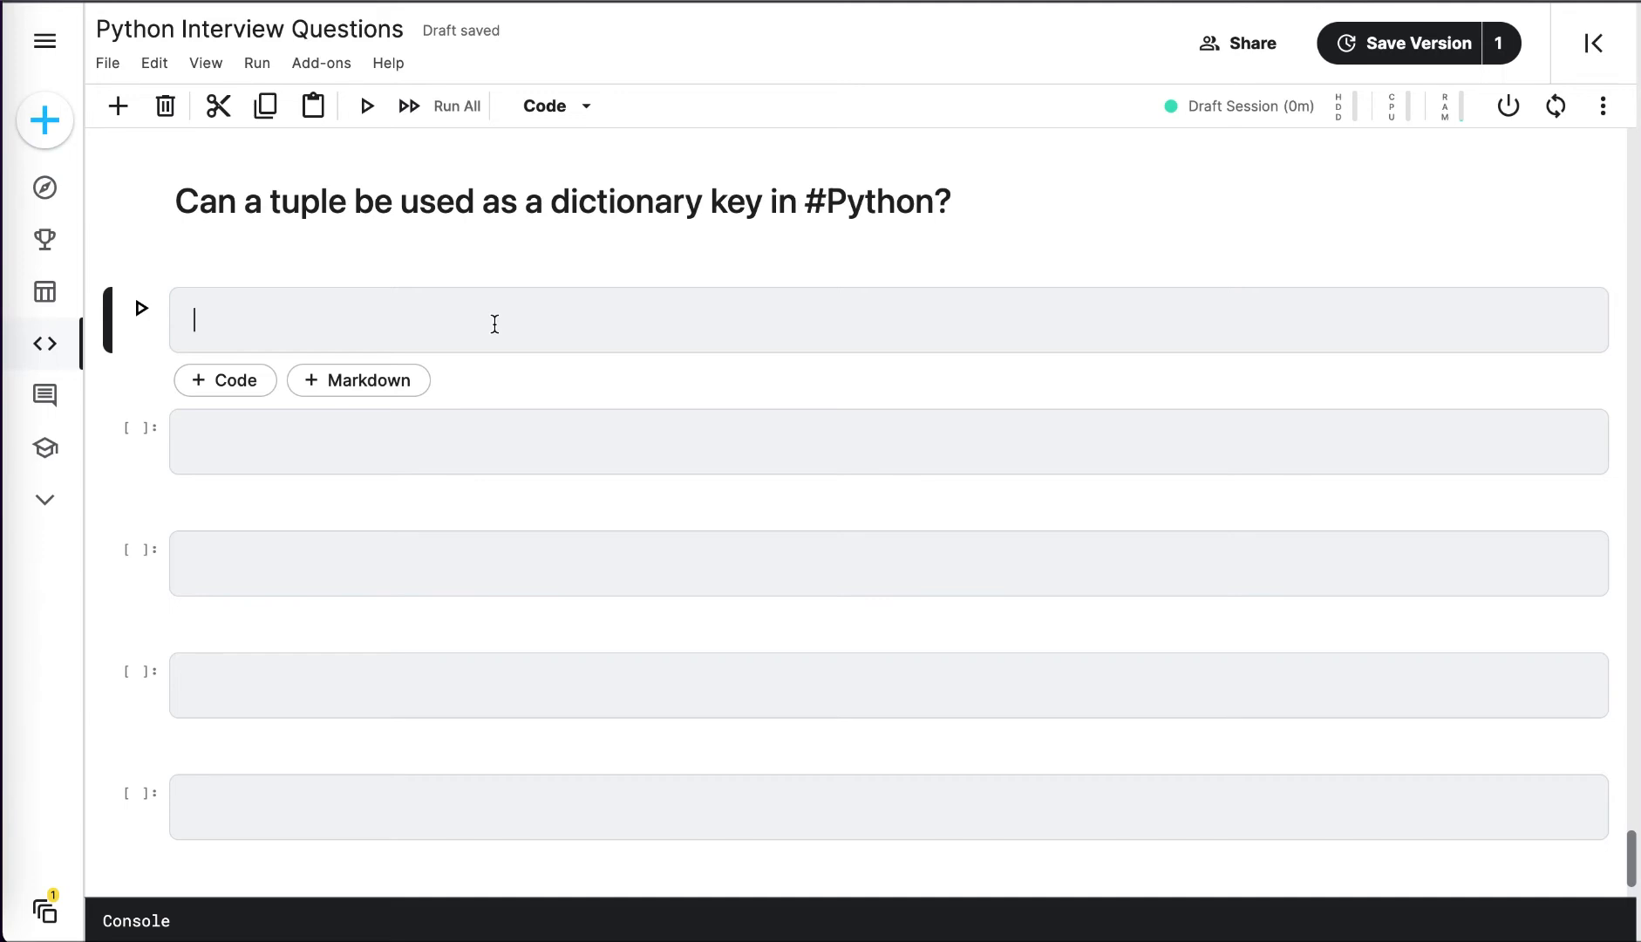
pyautogui.moveTo(495, 321)
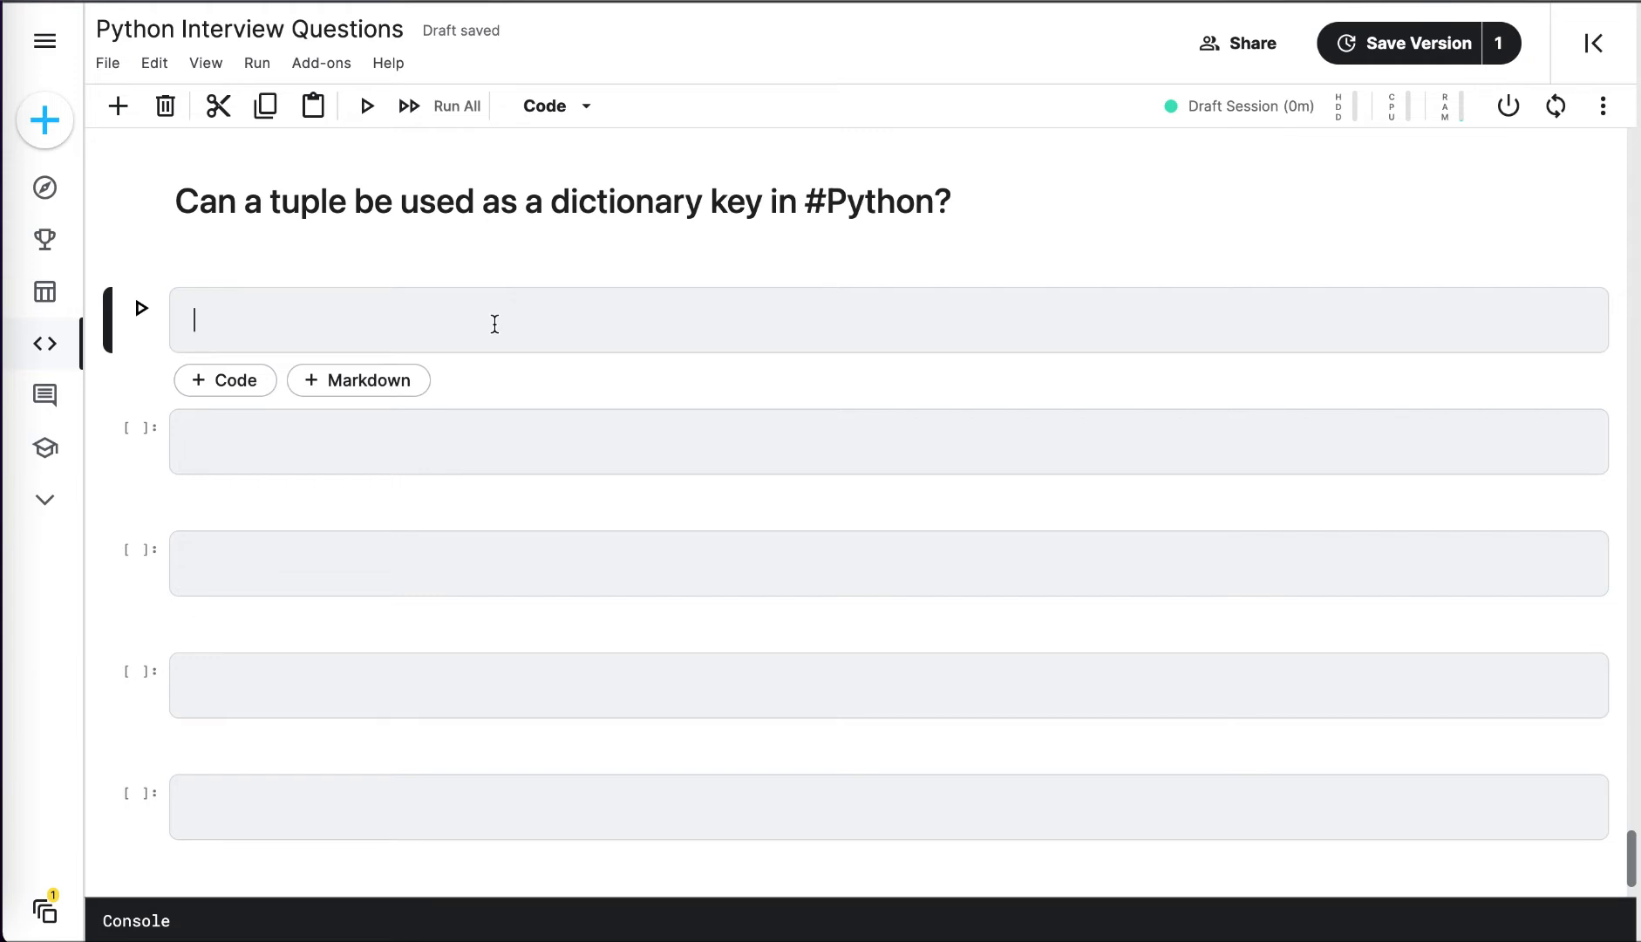
# Define t = (1,2,3) and d = {t: 'some text'} so the tuple keys the dictionary.
pyautogui.write('t')
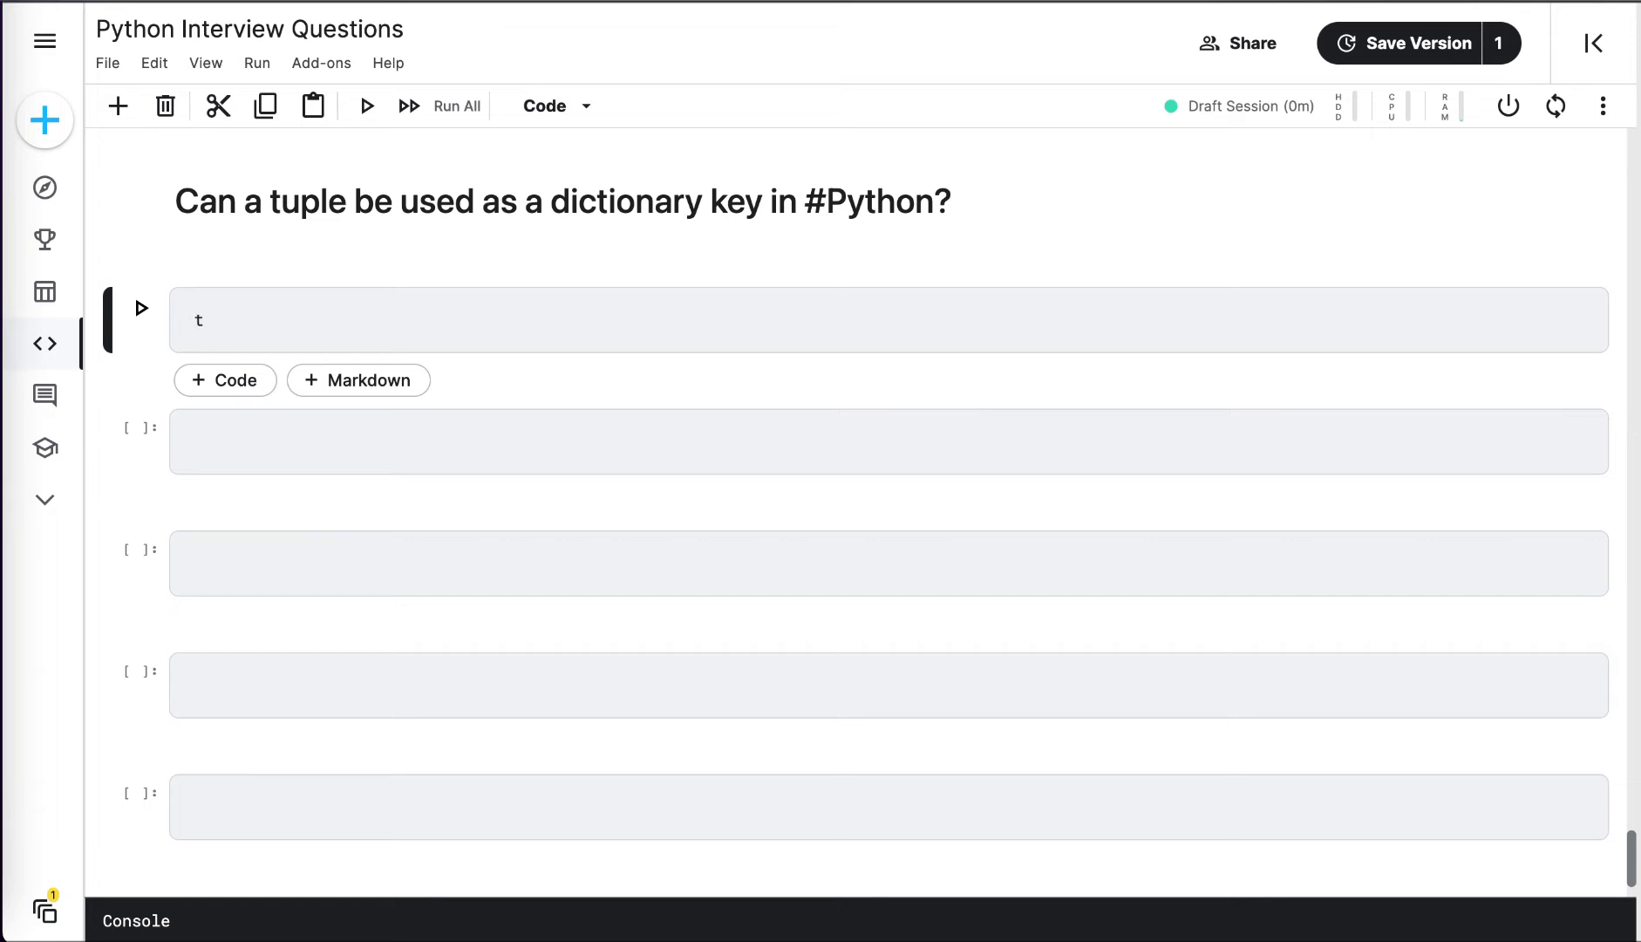
pyautogui.write('=')
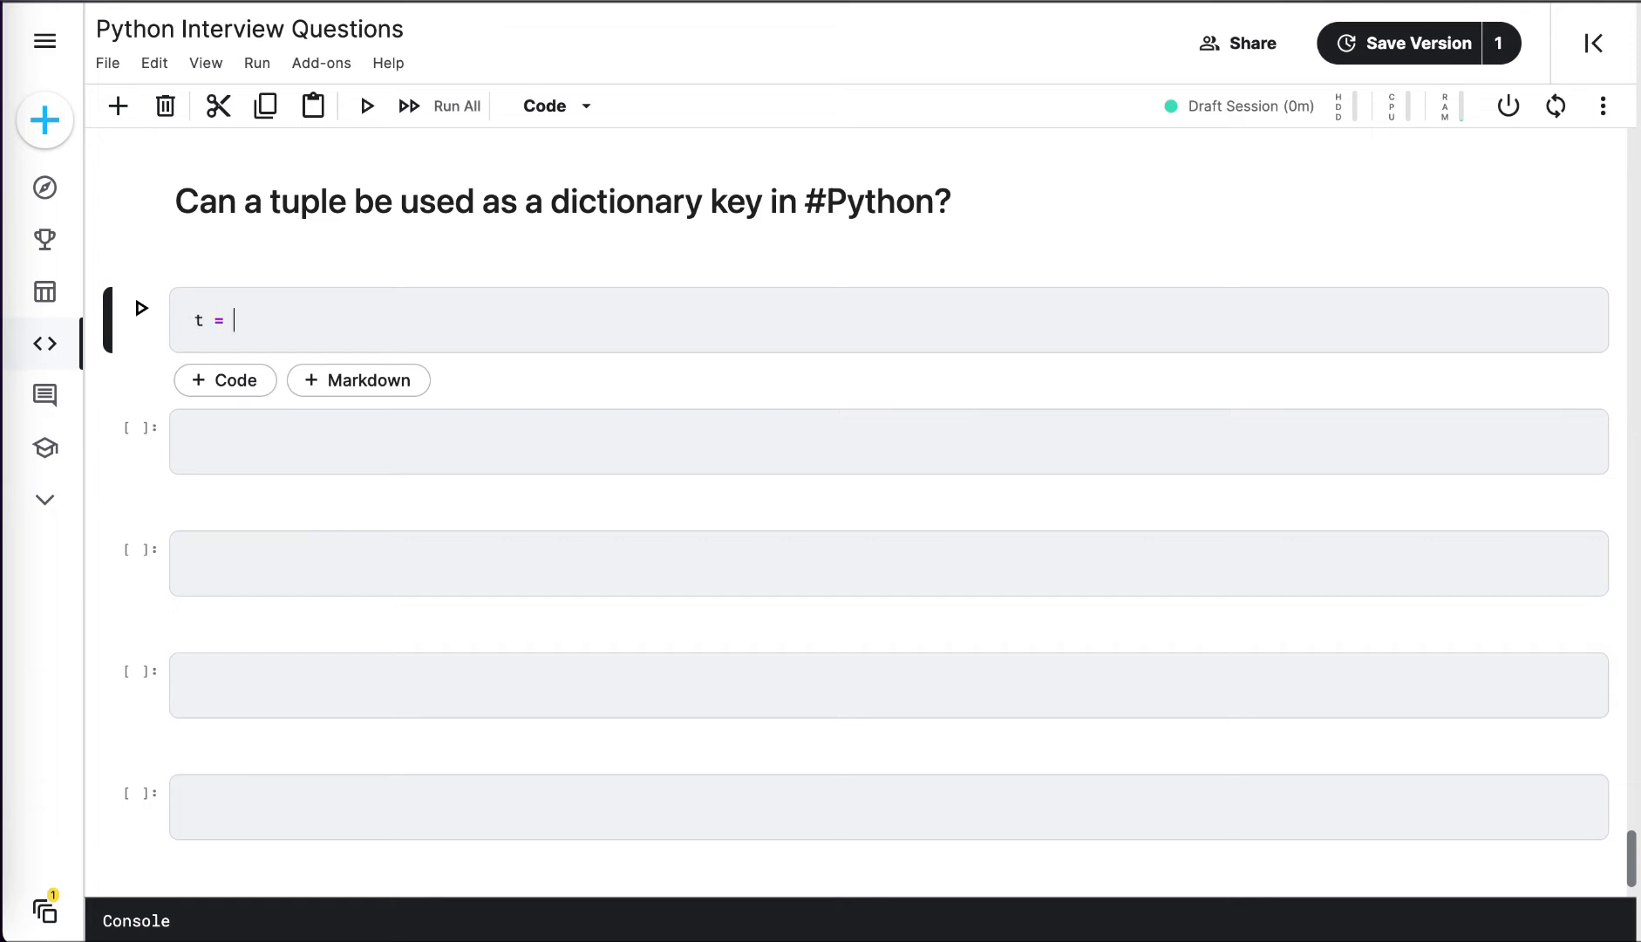
pyautogui.write('(1,')
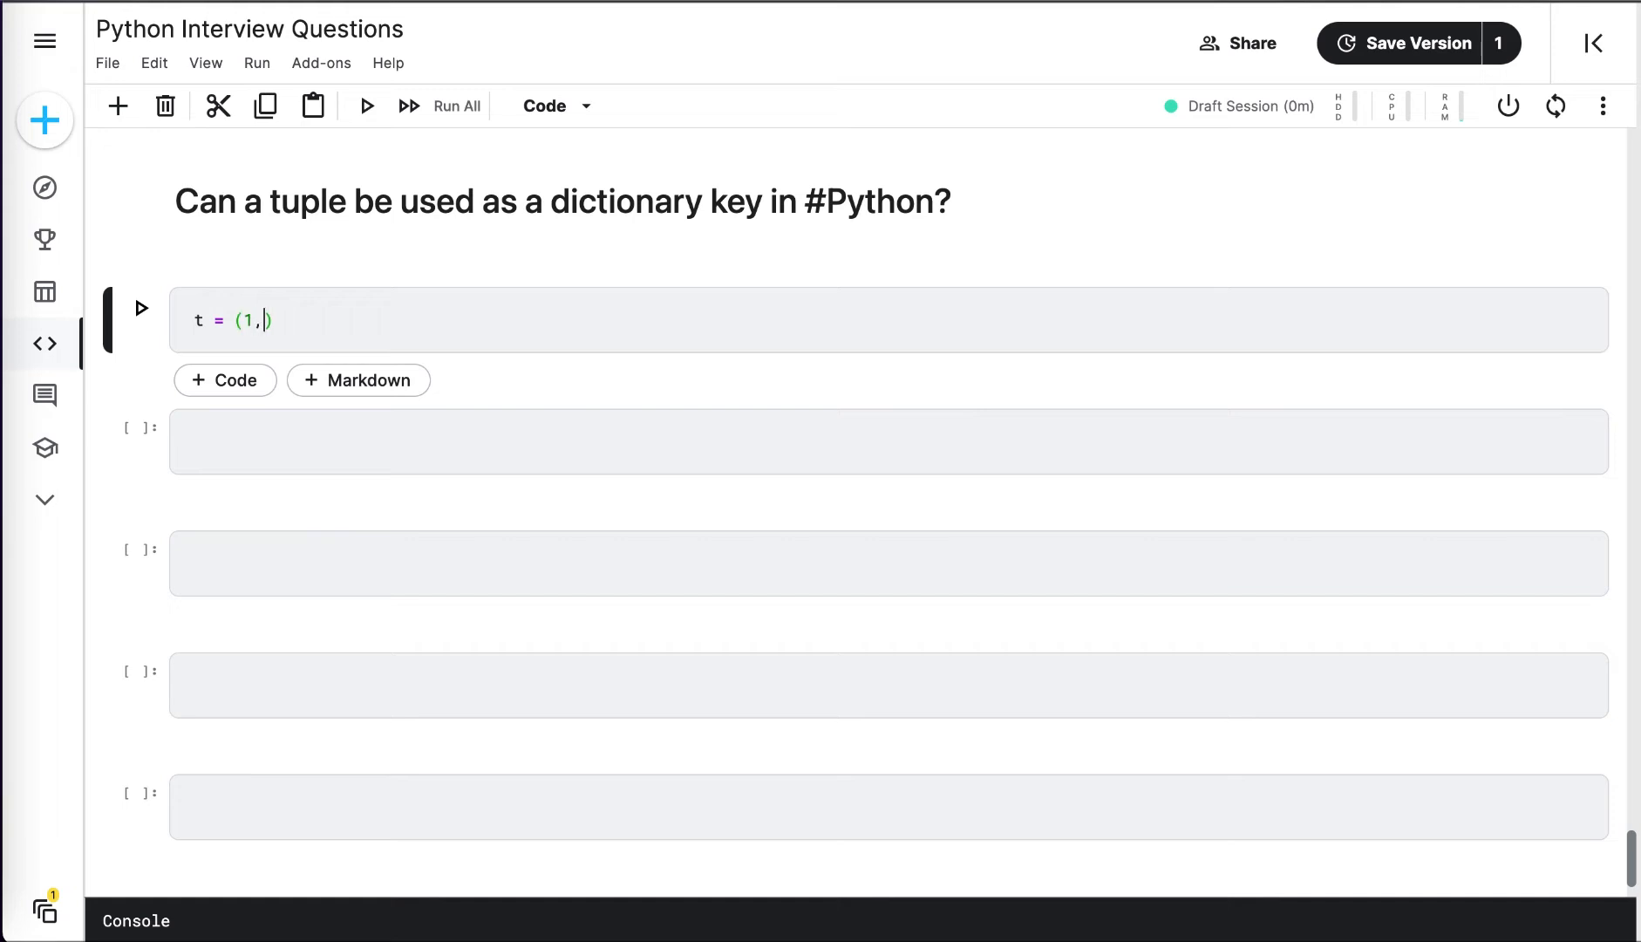
pyautogui.write('2,3')
pyautogui.write('d')
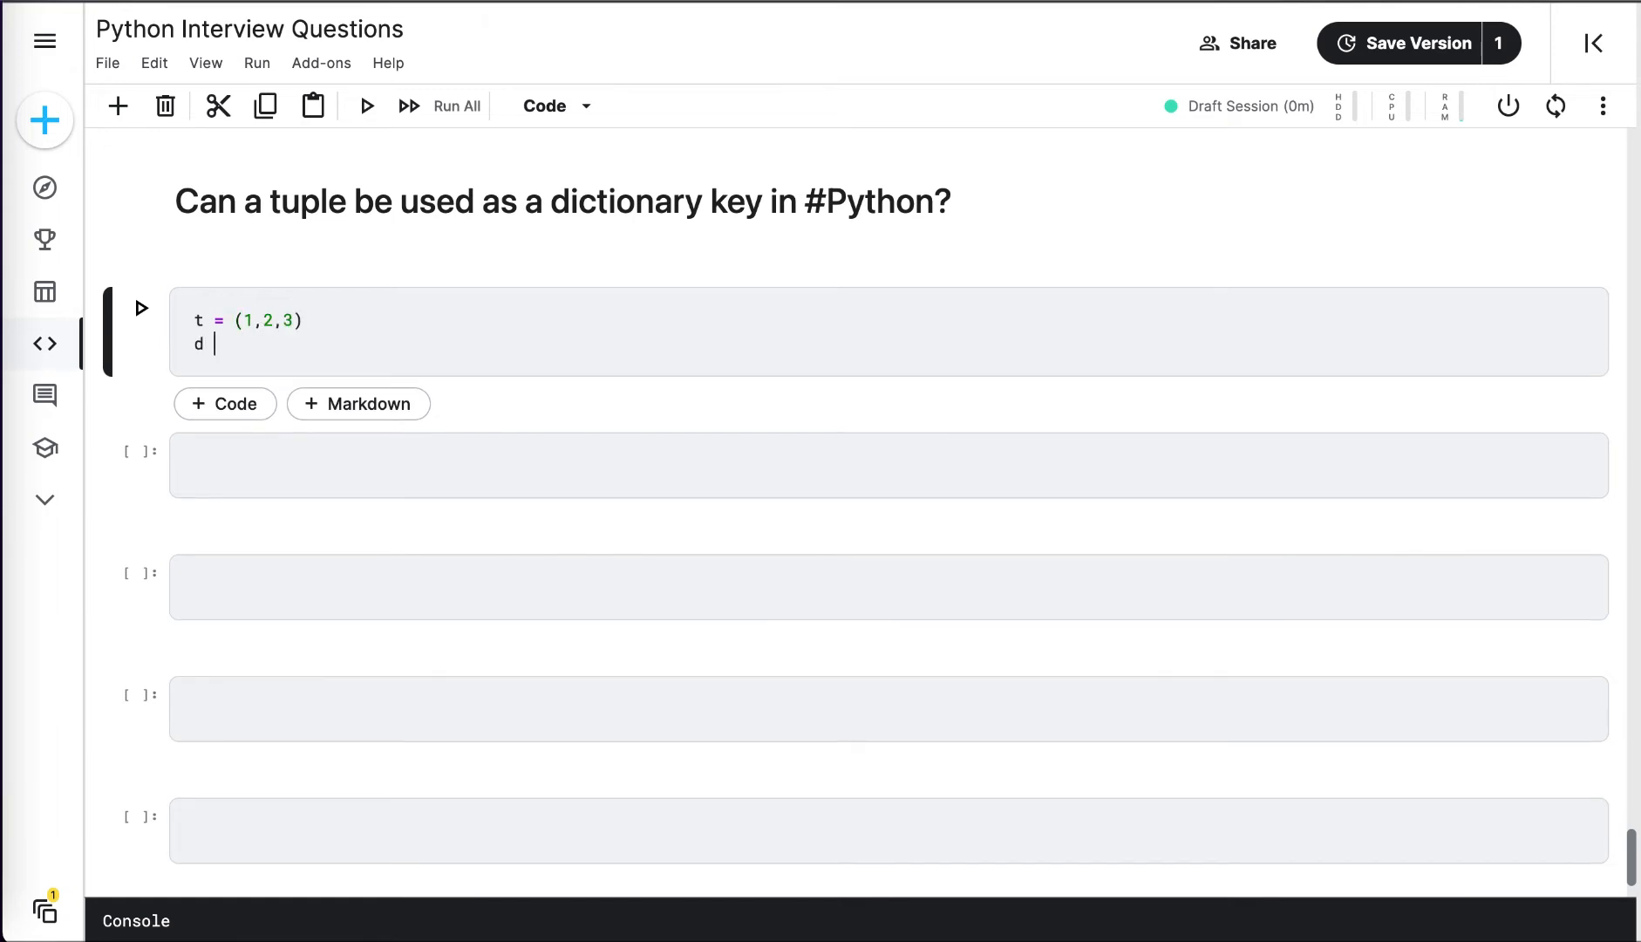
pyautogui.write('= {}')
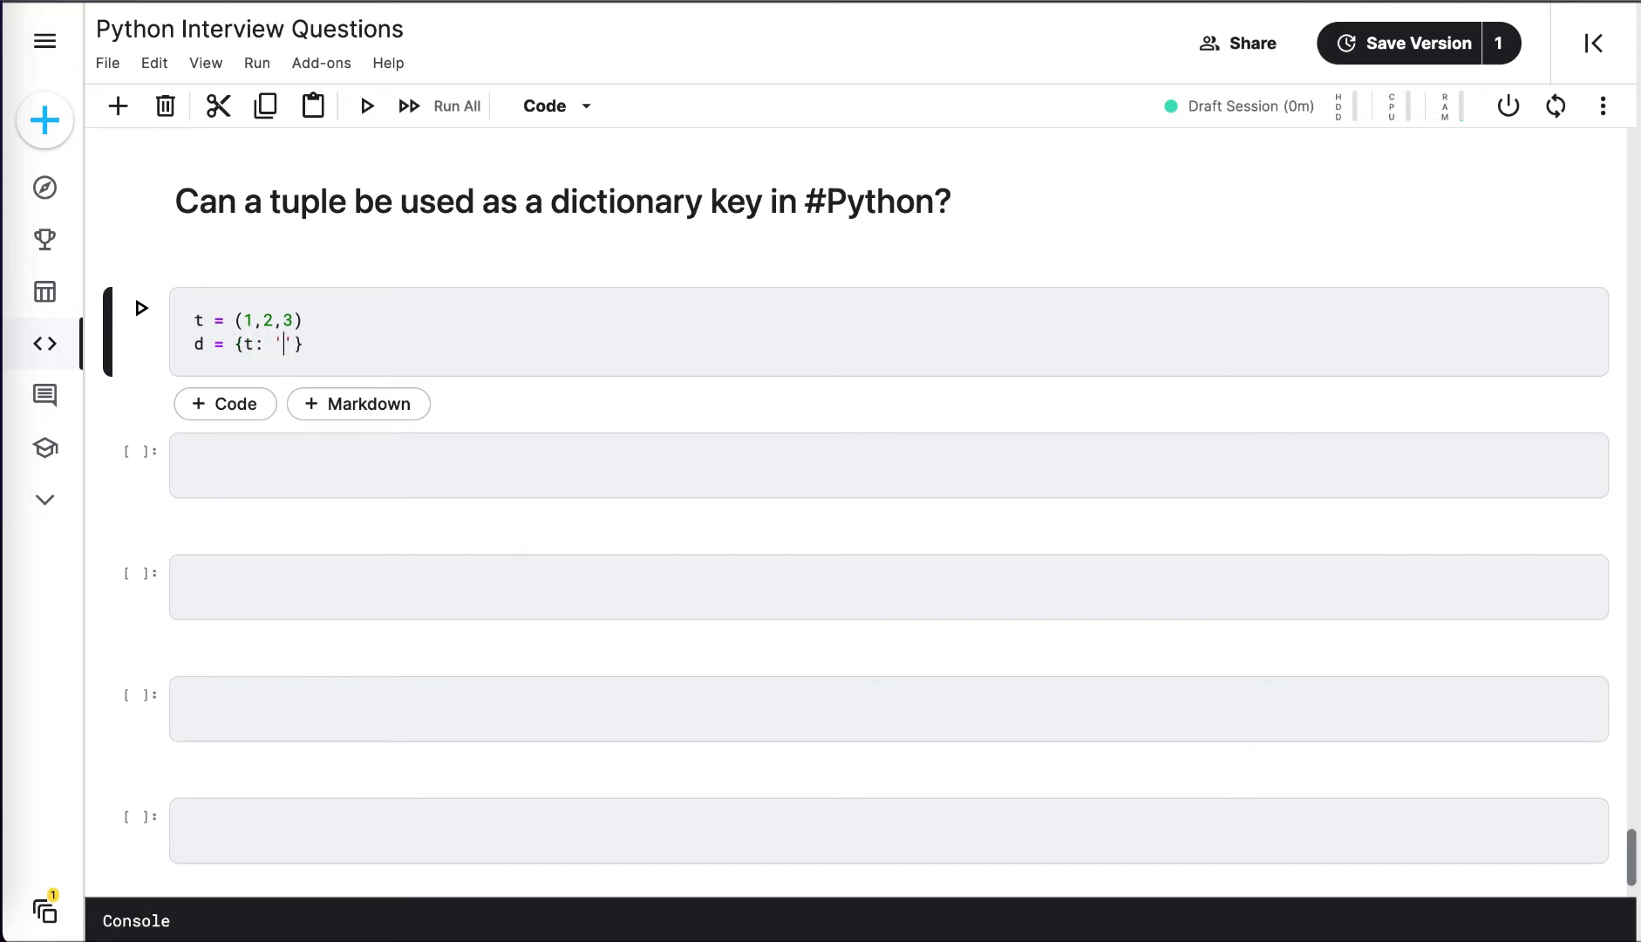
pyautogui.write('s')
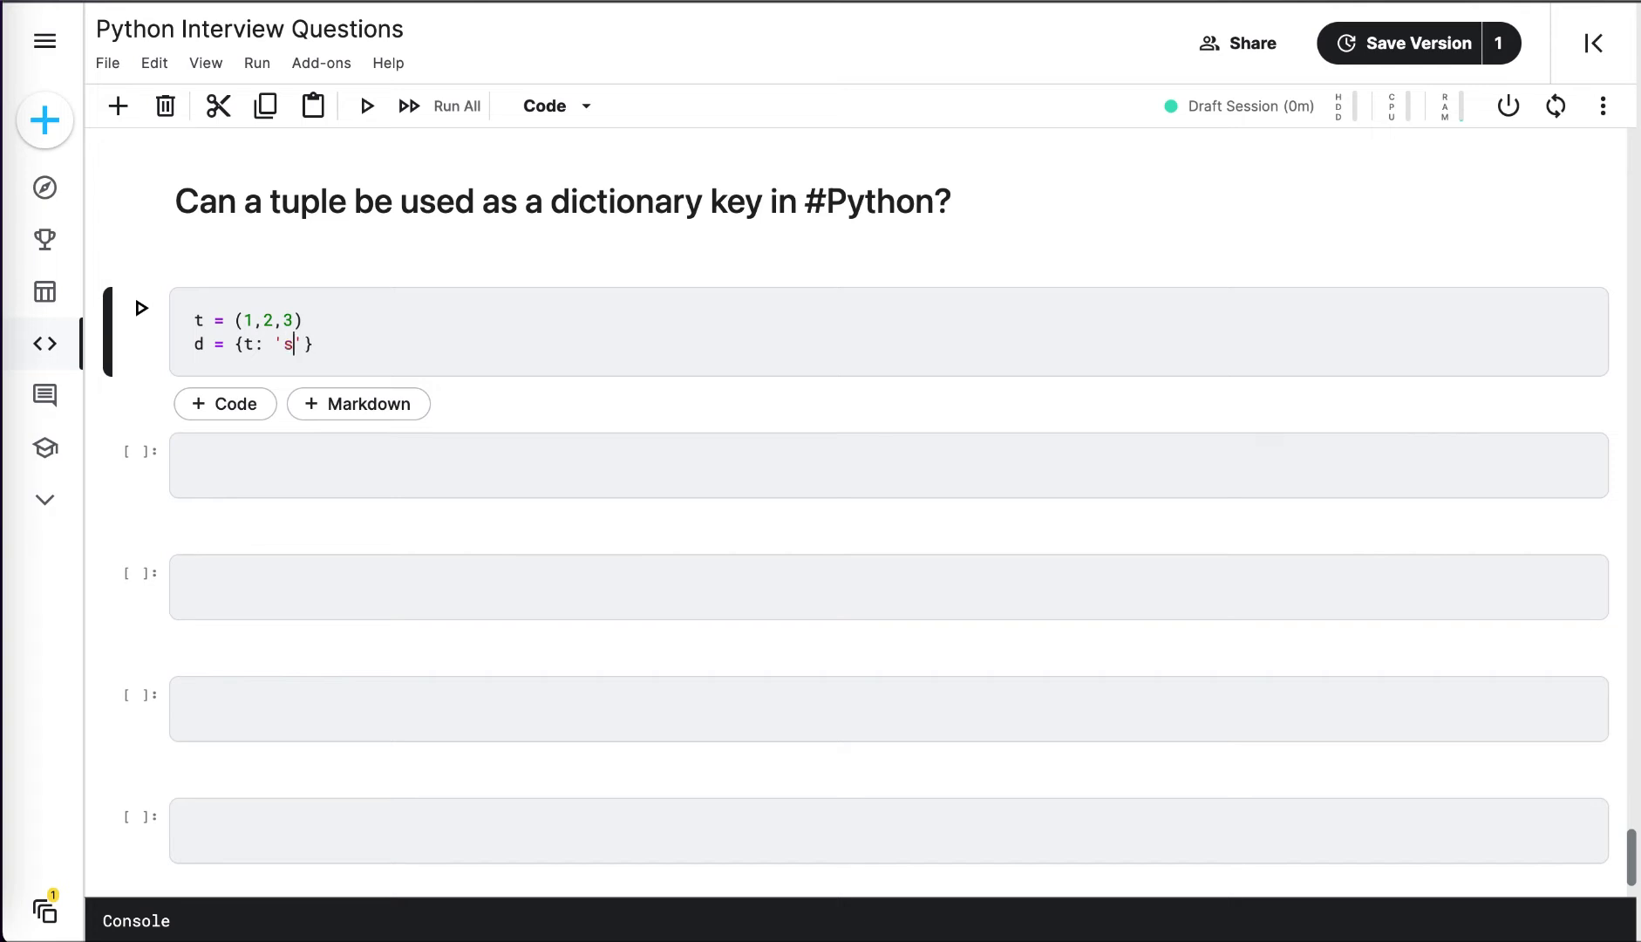
pyautogui.write('ome text')
pyautogui.click(889, 464)
pyautogui.write('d')
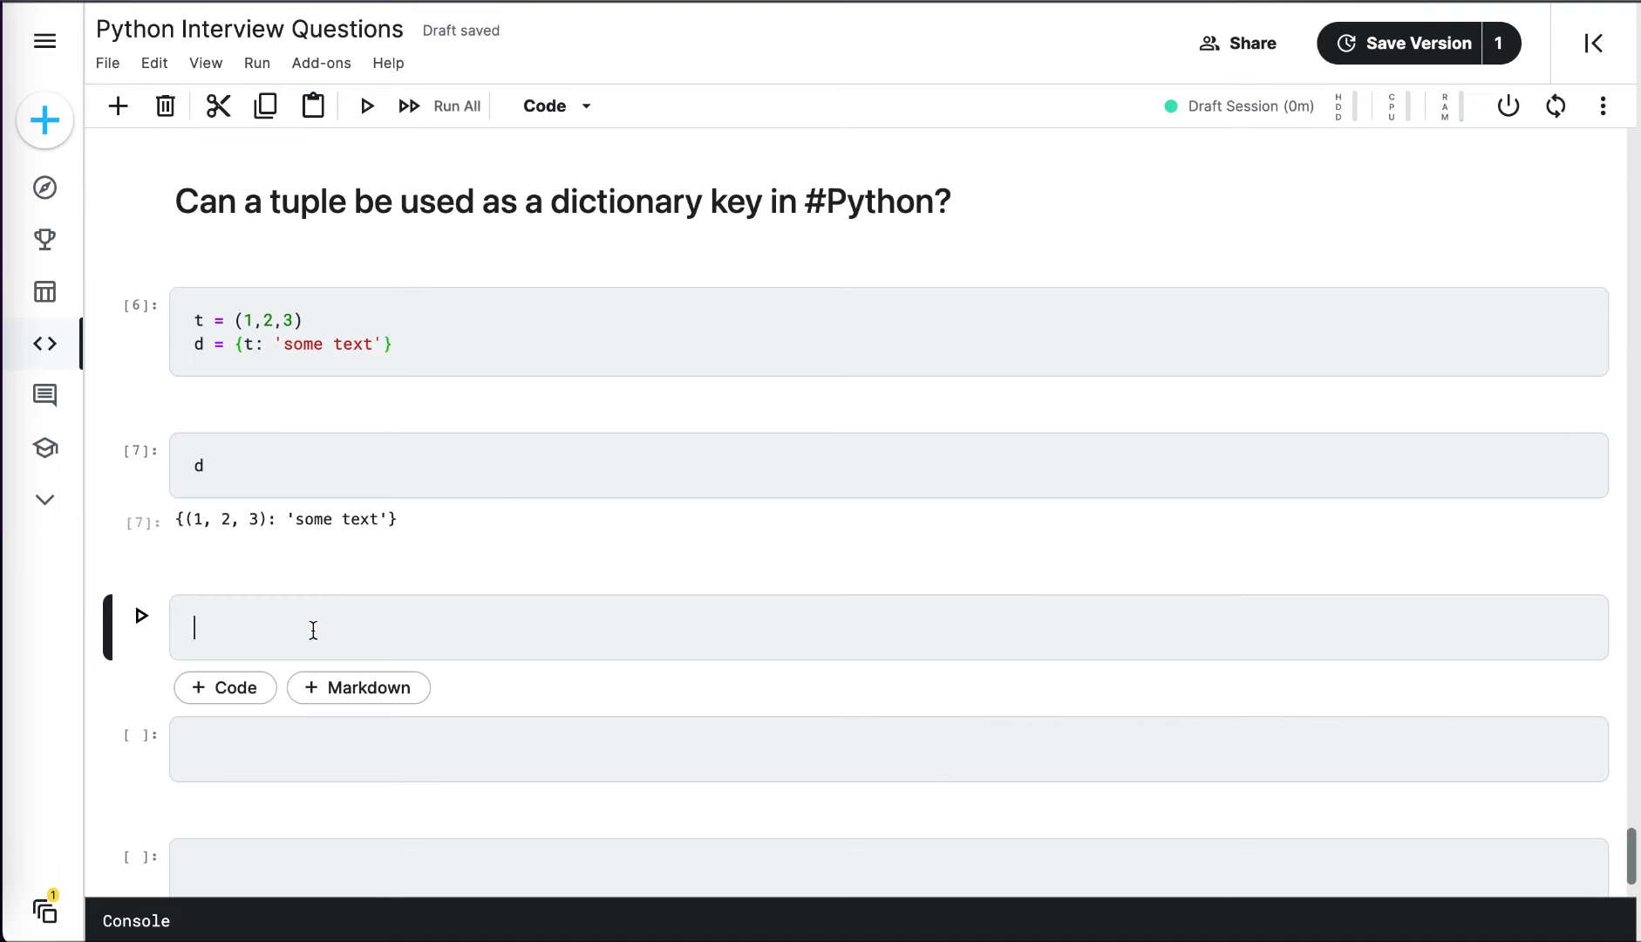
# Define t2 = (1,[2,3,4], 5), a tuple containing a list.
pyautogui.write('t')
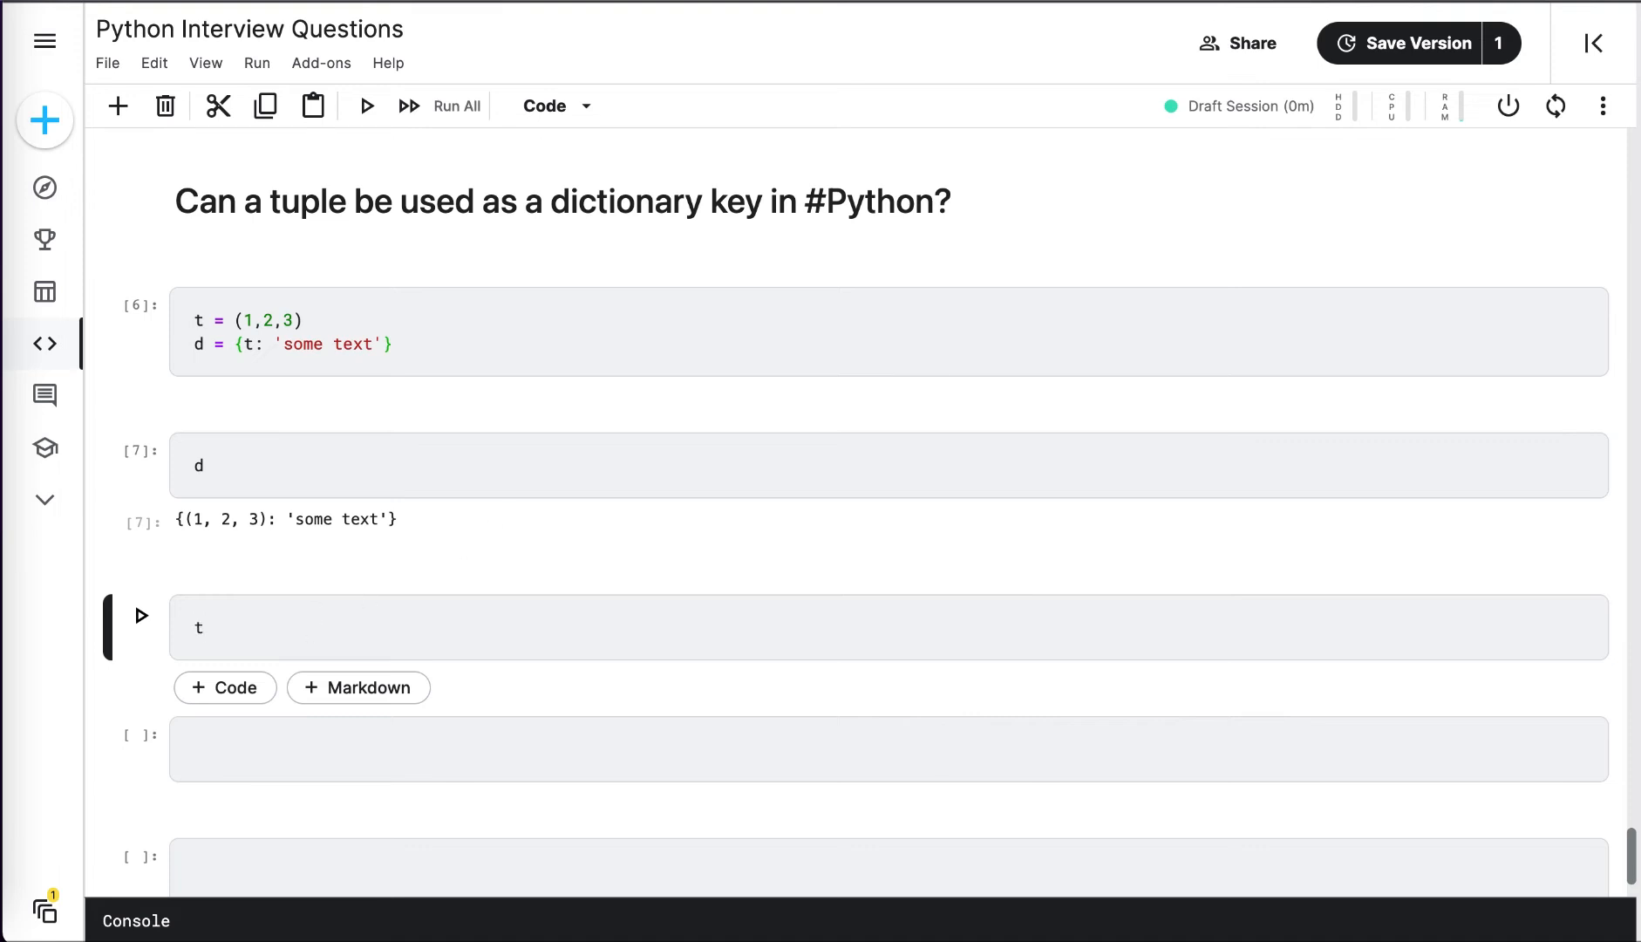
pyautogui.write('2 =')
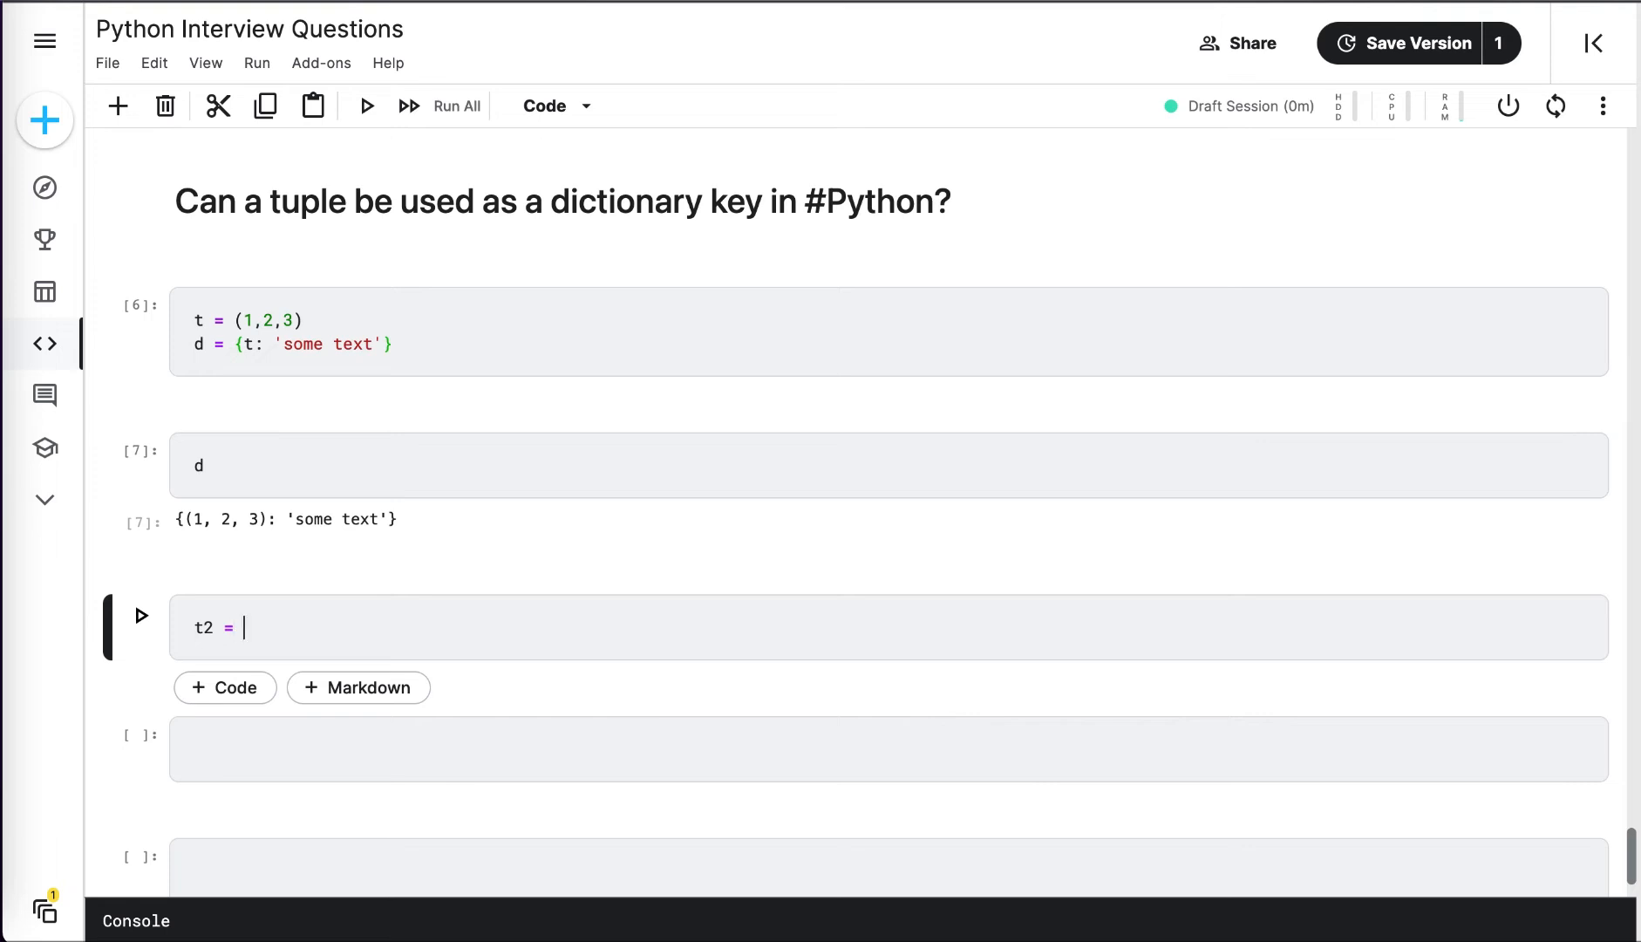
pyautogui.write('(1,')
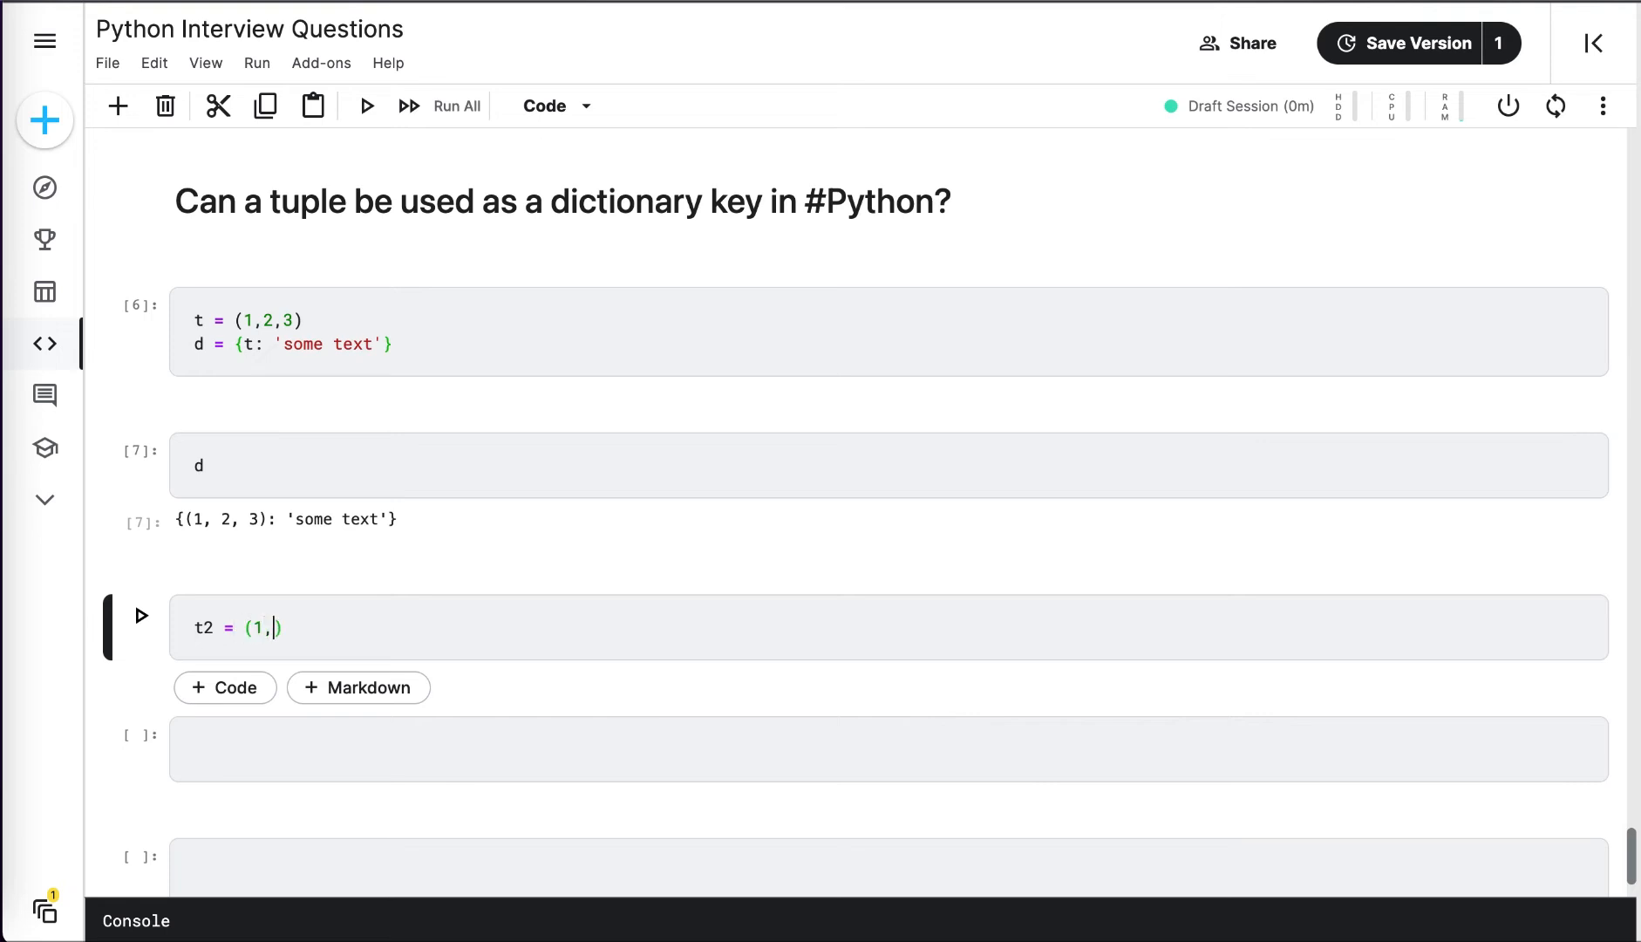
pyautogui.write('[')
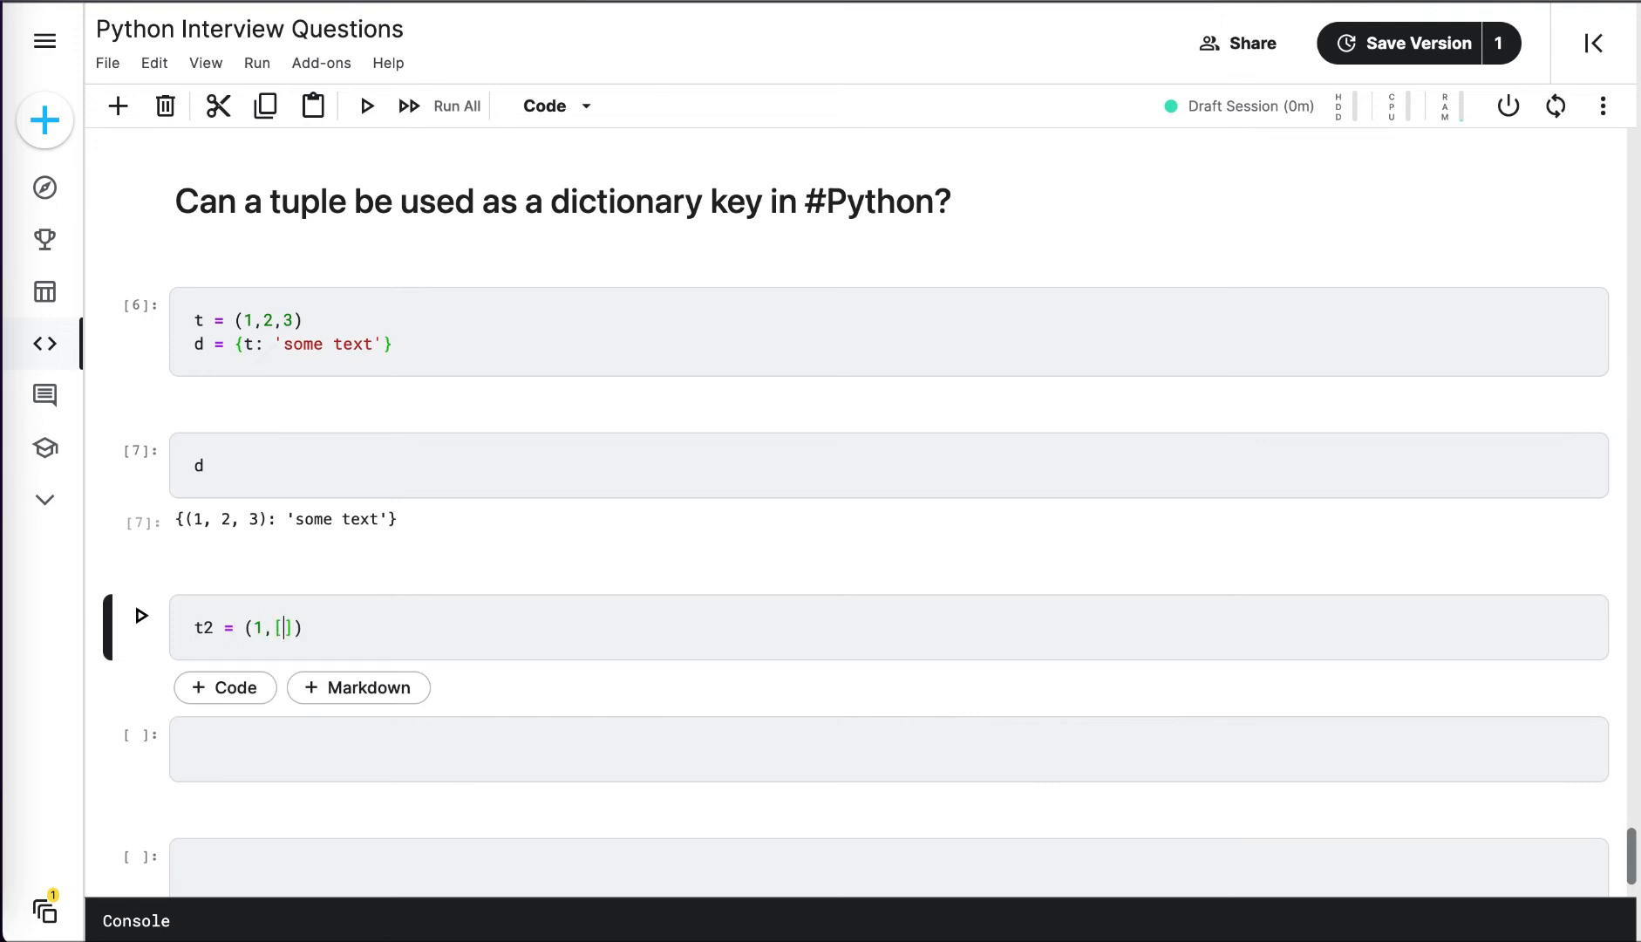
pyautogui.write('2,3,4')
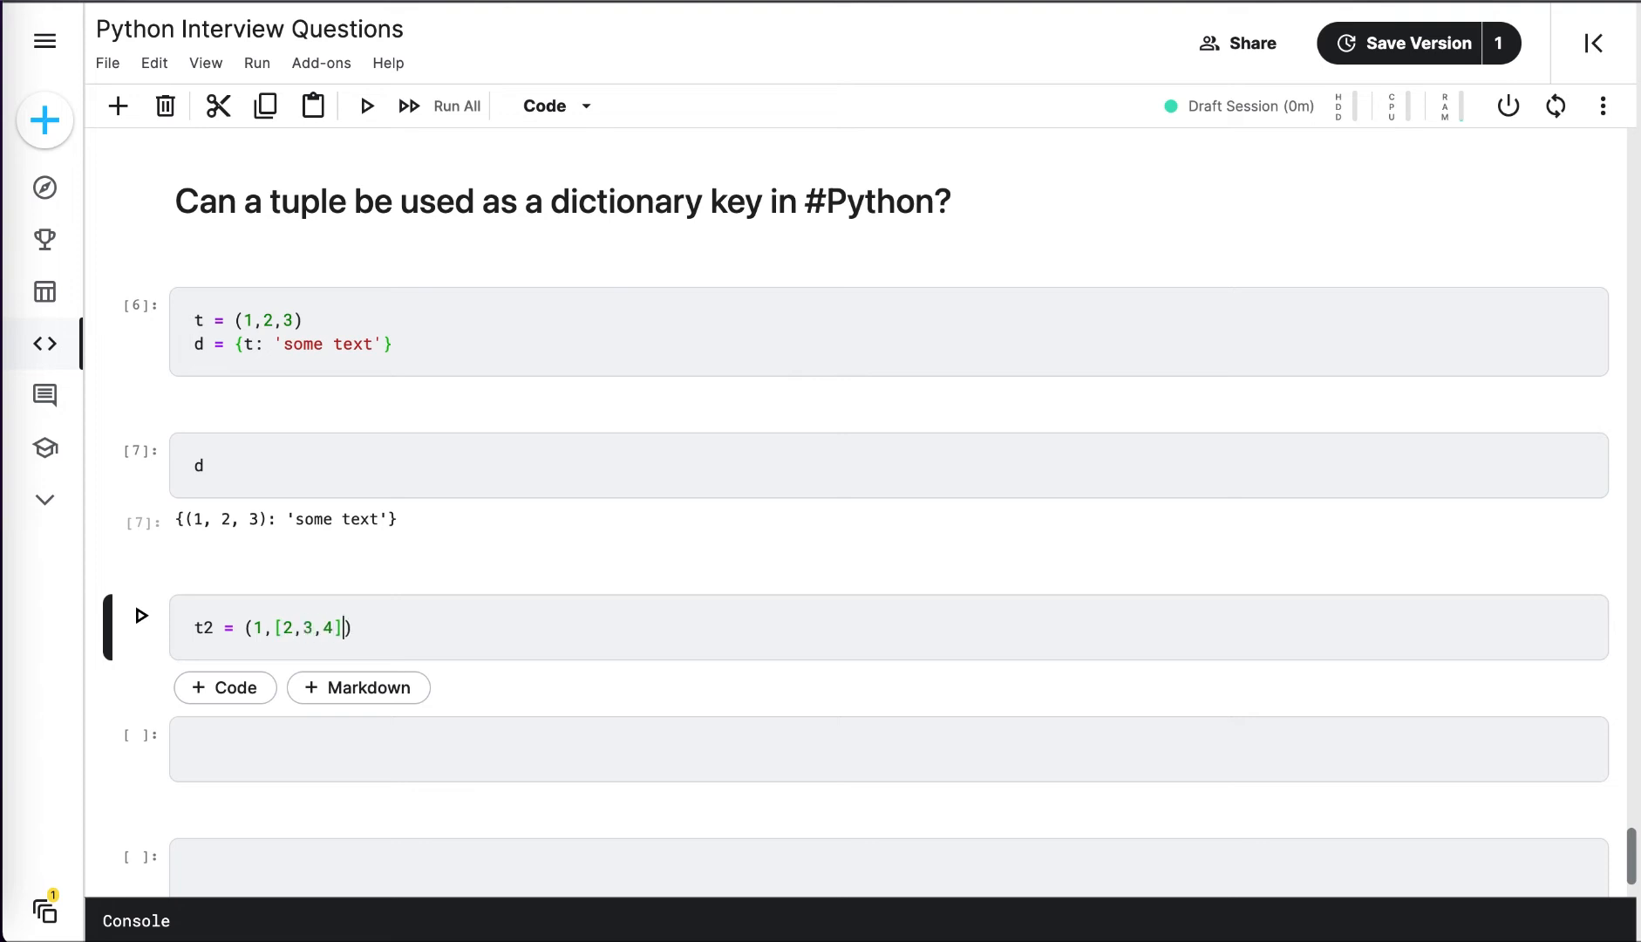
pyautogui.write(', 5')
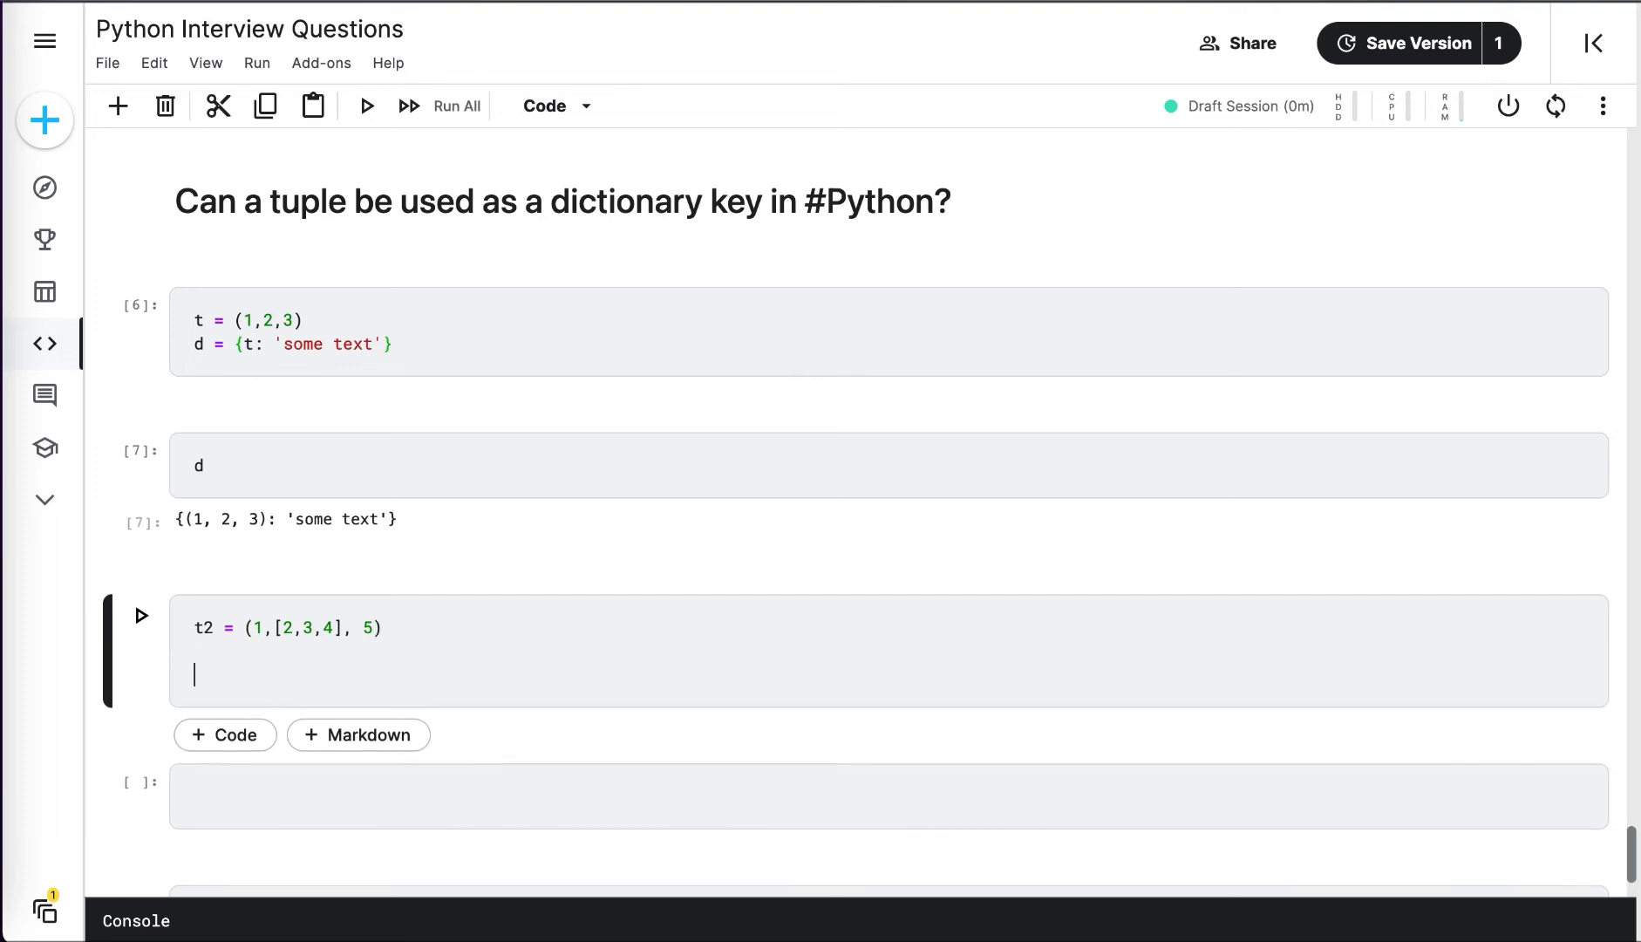
# Write d = {t2: 'afdafas'} using t2 as a dictionary key.
pyautogui.write('d =')
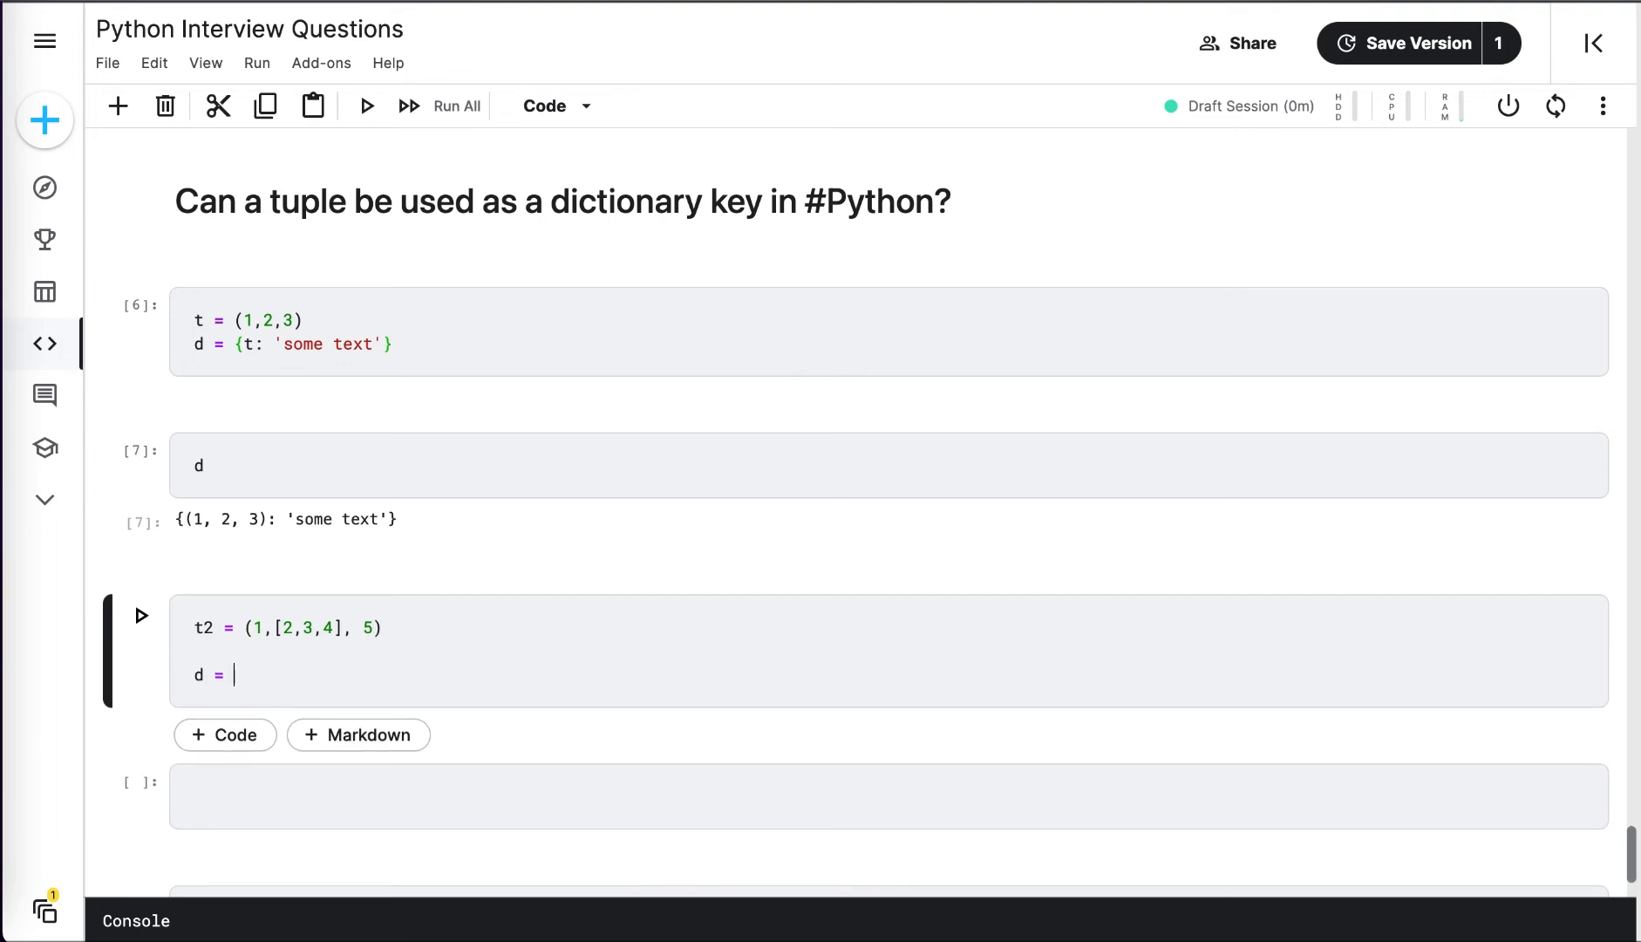
pyautogui.write("{t2: '")
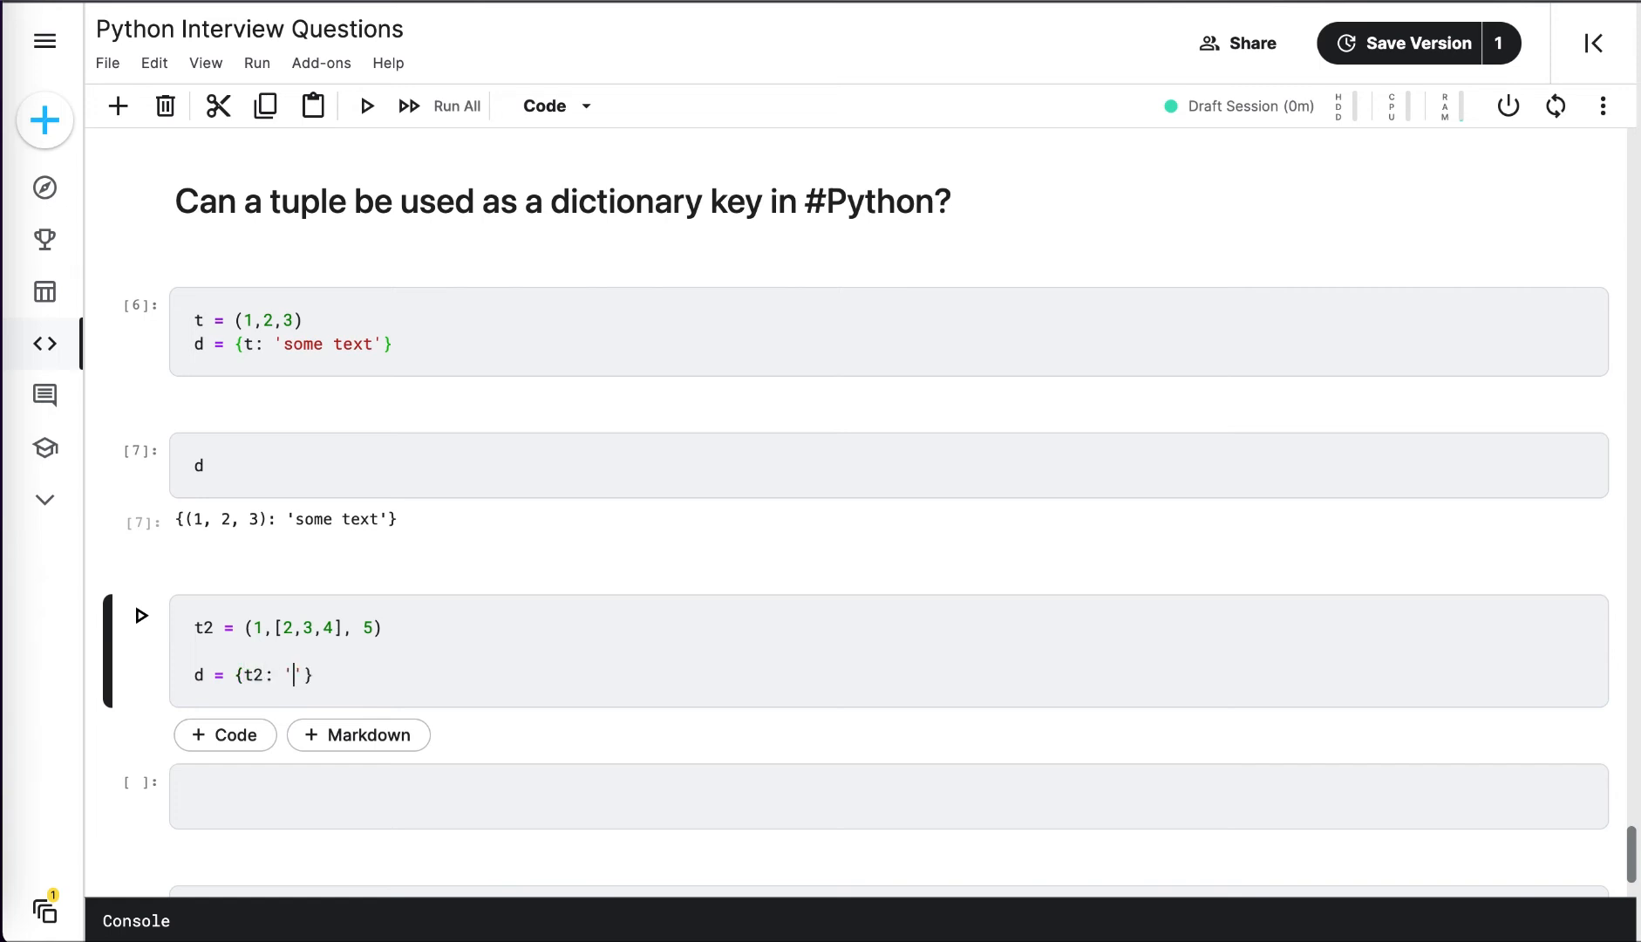
pyautogui.write('afdafas')
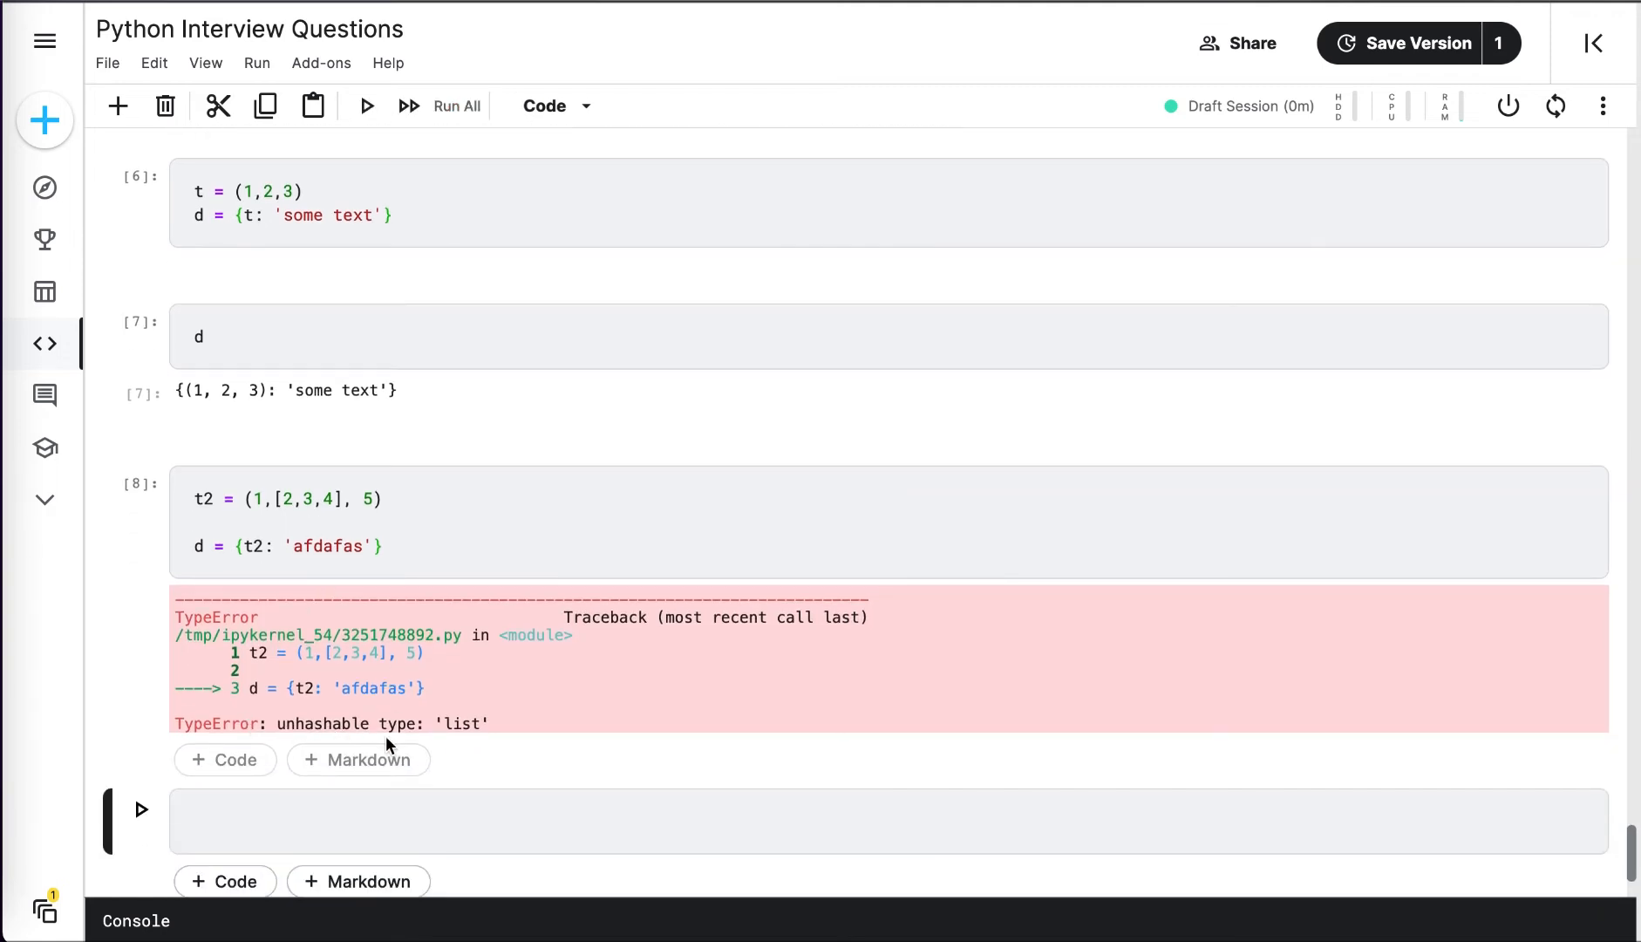
pyautogui.moveTo(466, 741)
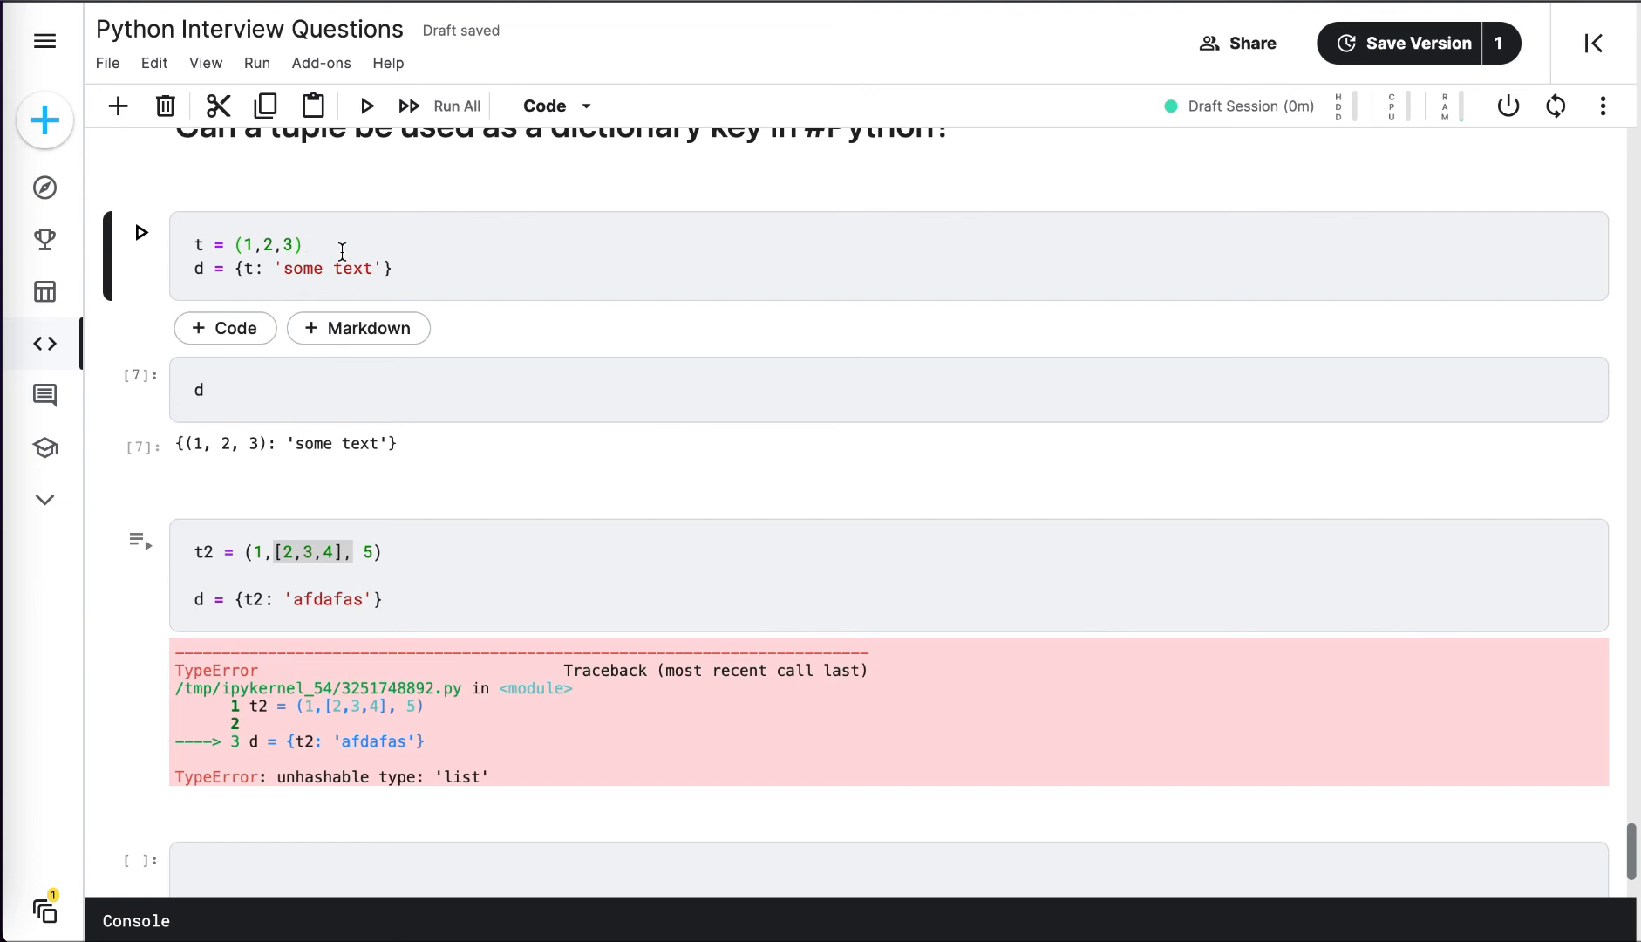
pyautogui.click(305, 245)
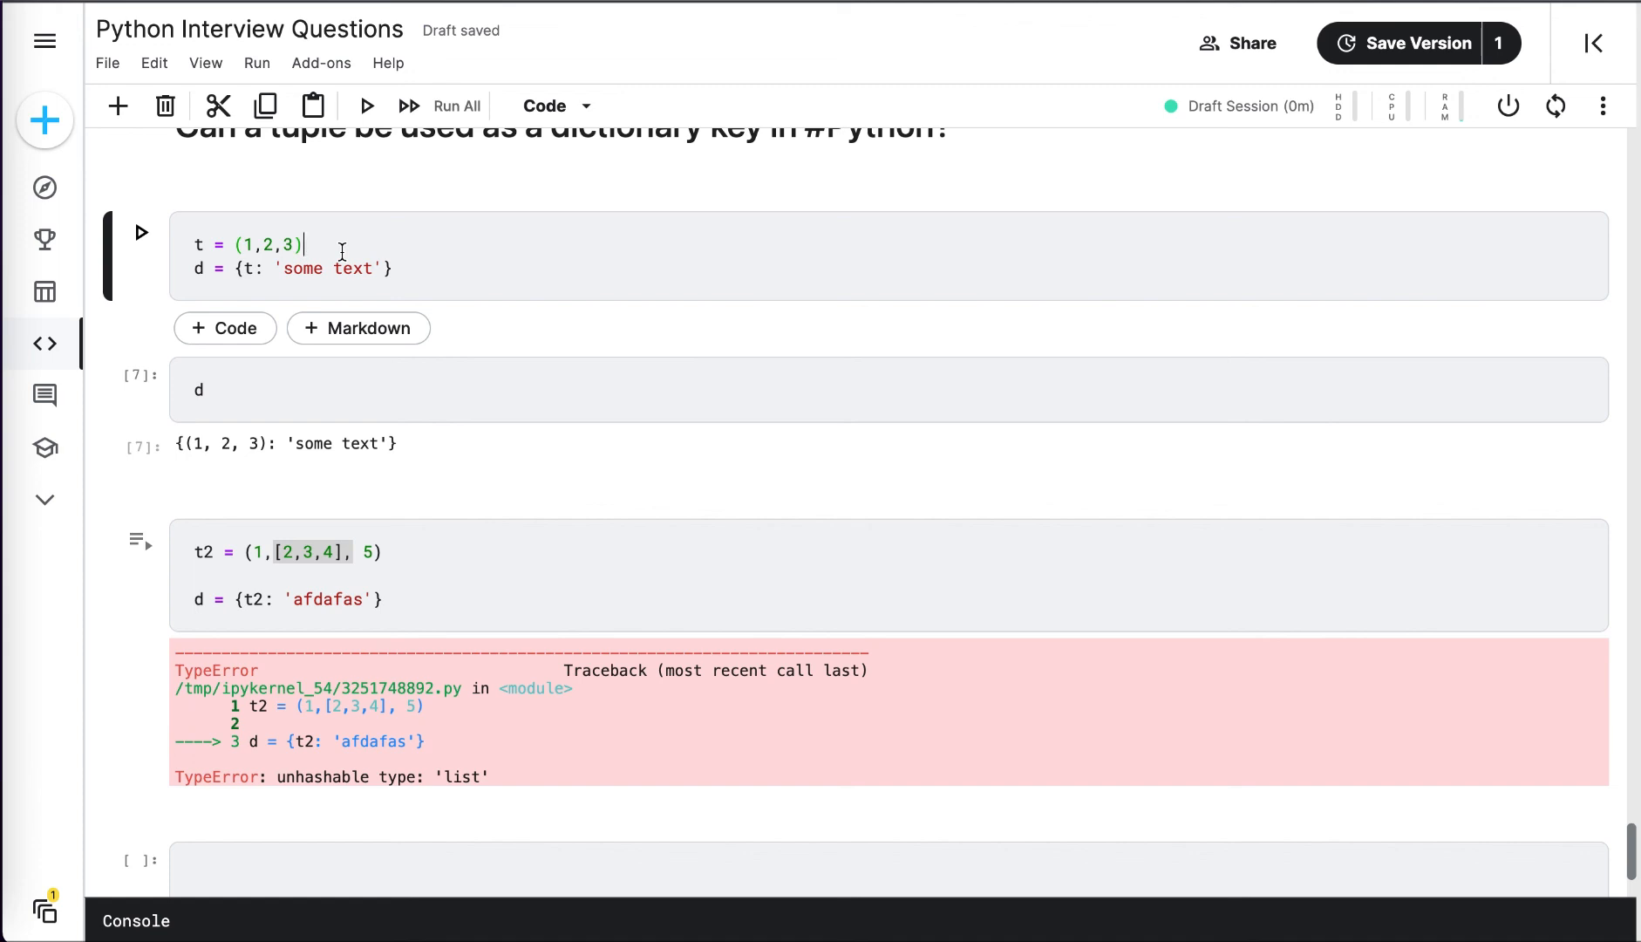
pyautogui.scroll(3)
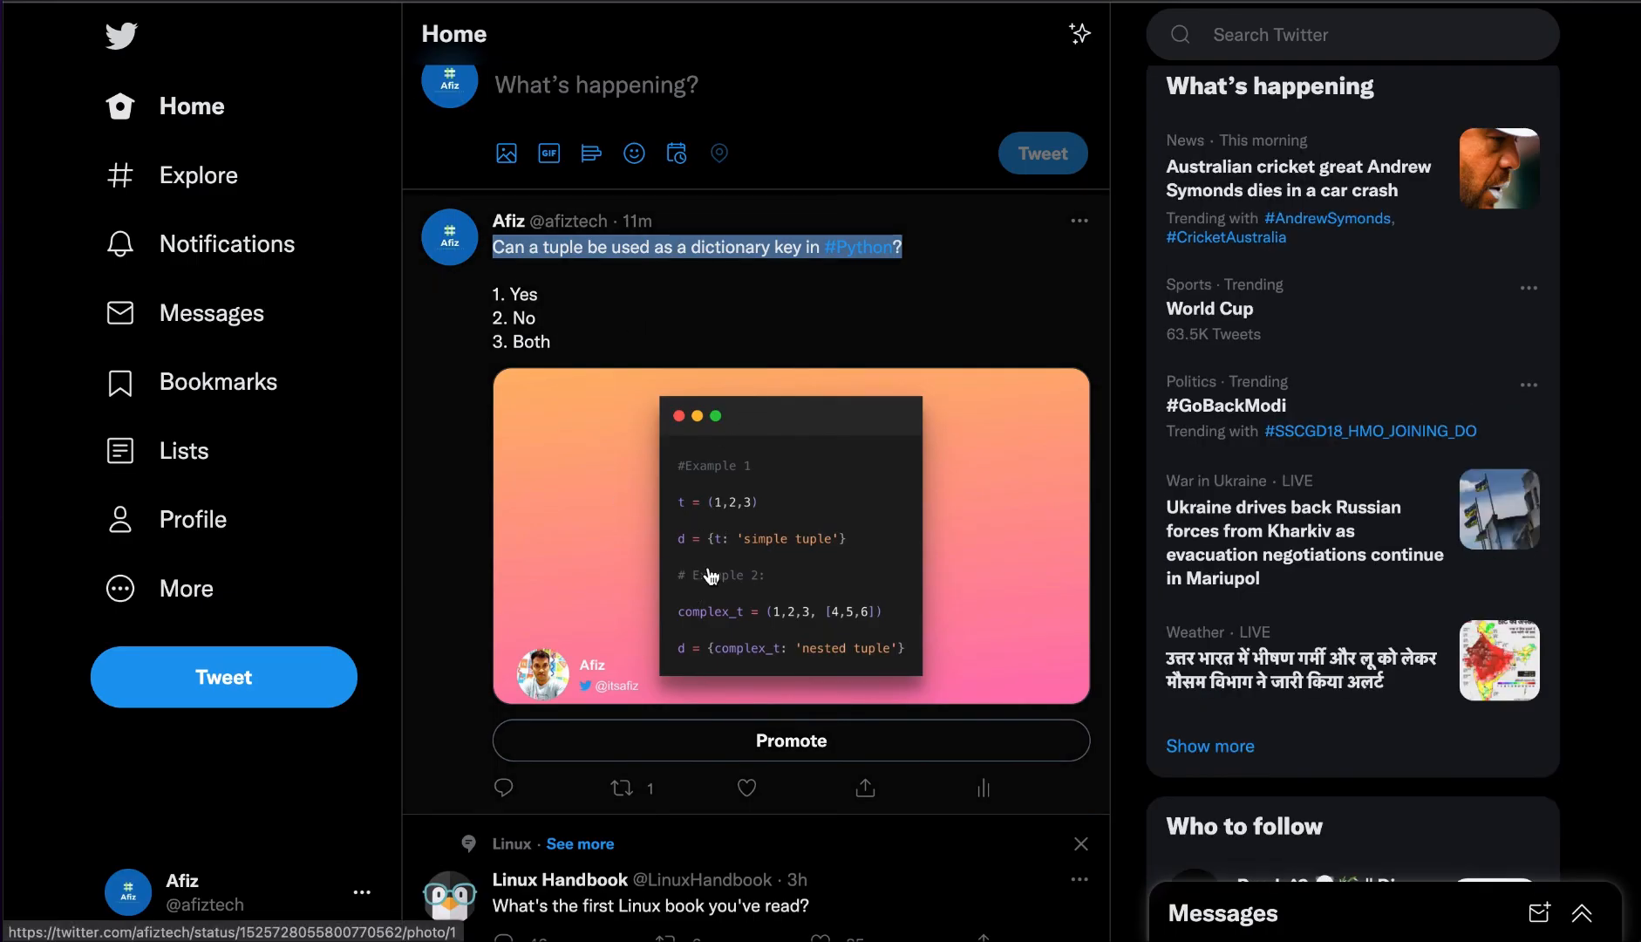
pyautogui.moveTo(570, 491)
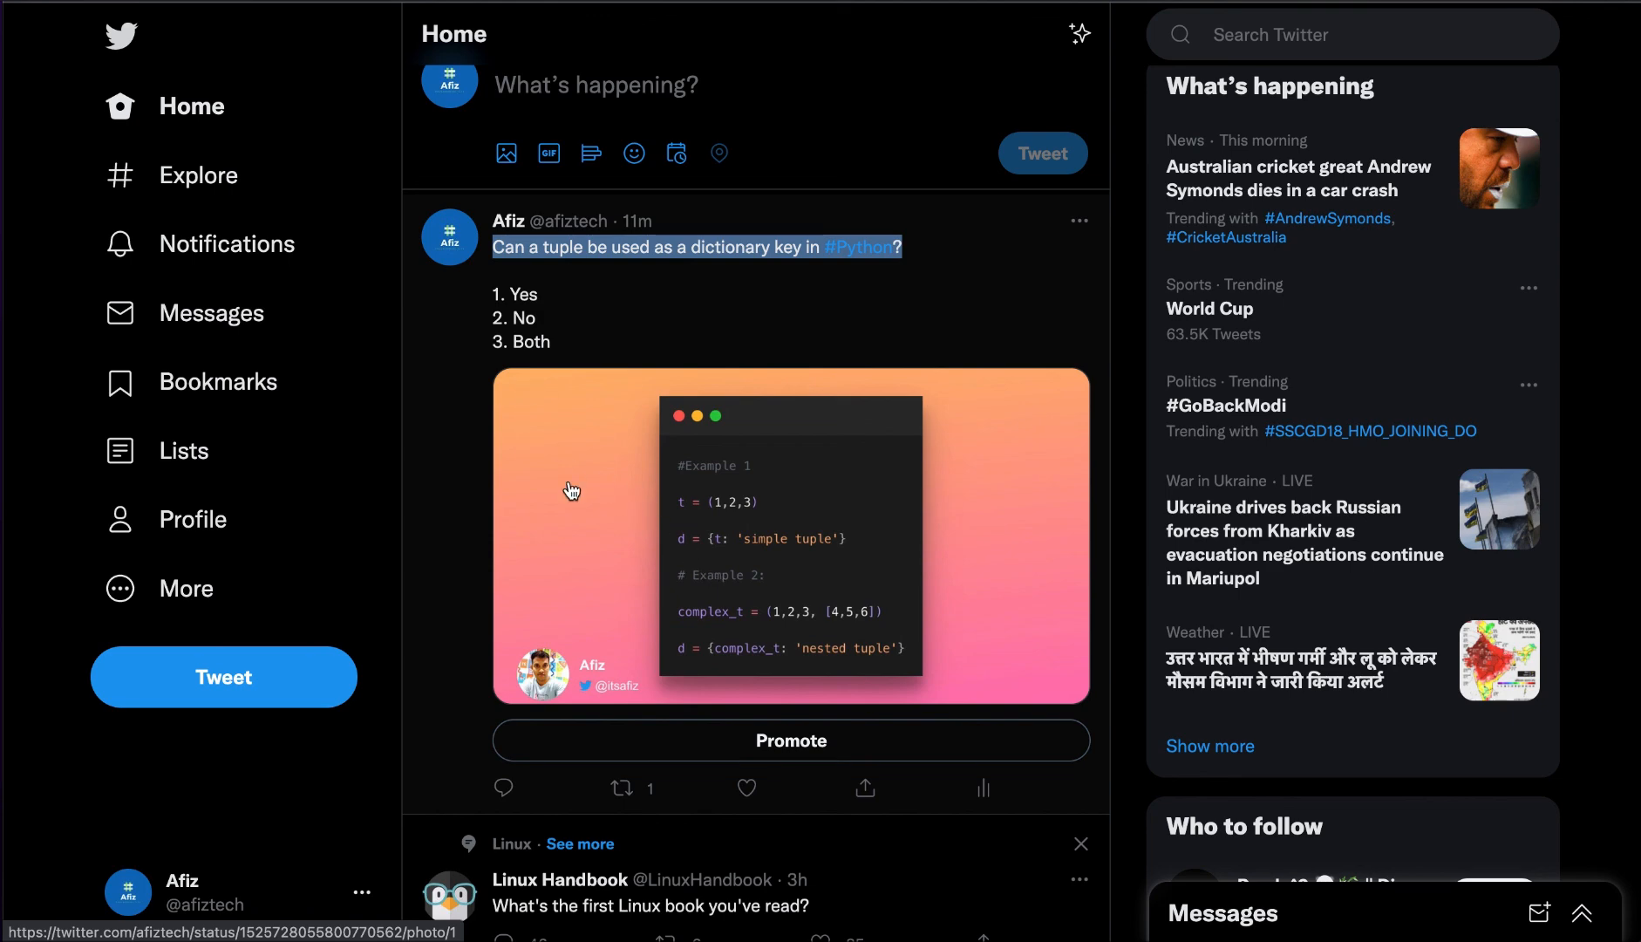
pyautogui.moveTo(569, 220)
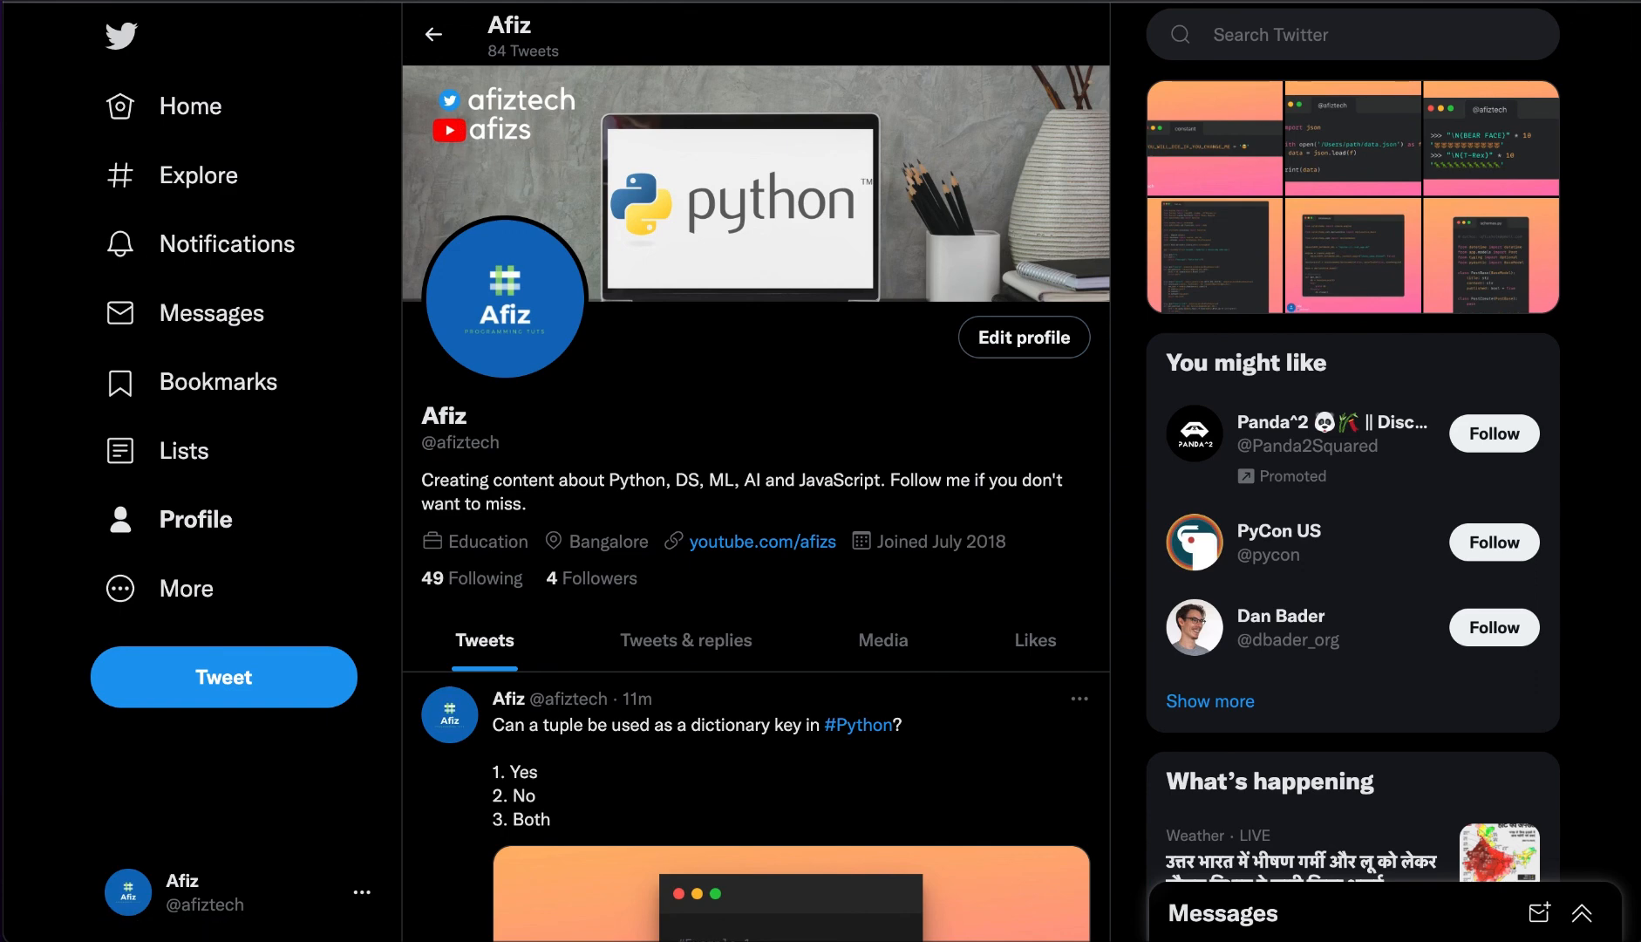
# Scroll down the Afiz profile to the tuple-key quiz tweet.
pyautogui.scroll(-3)
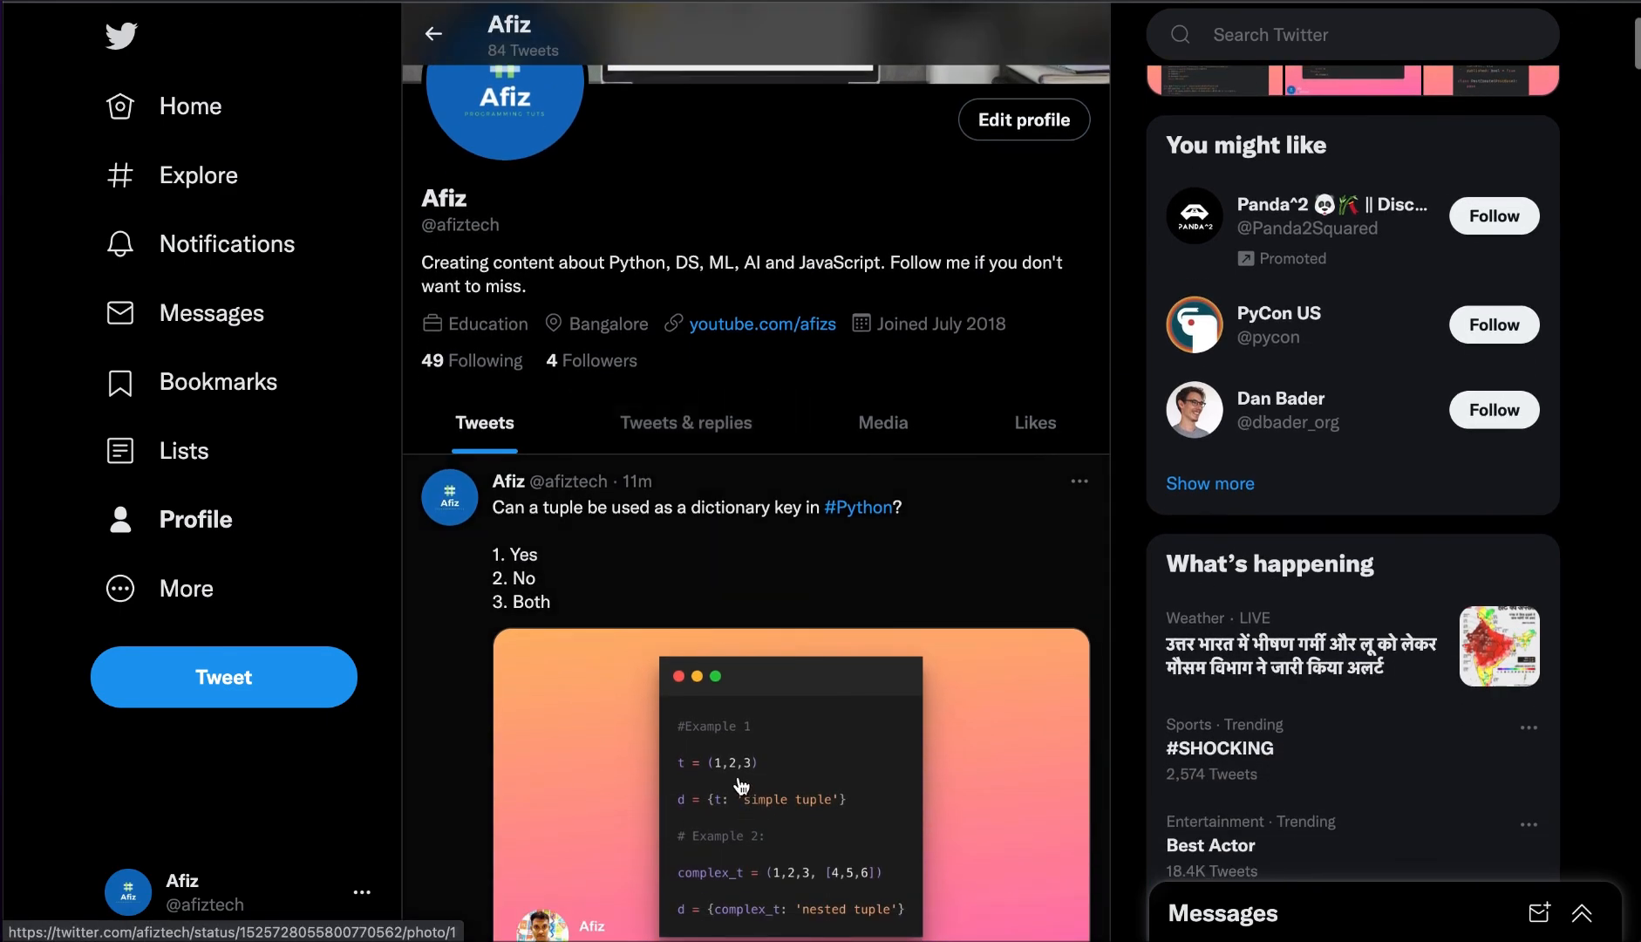